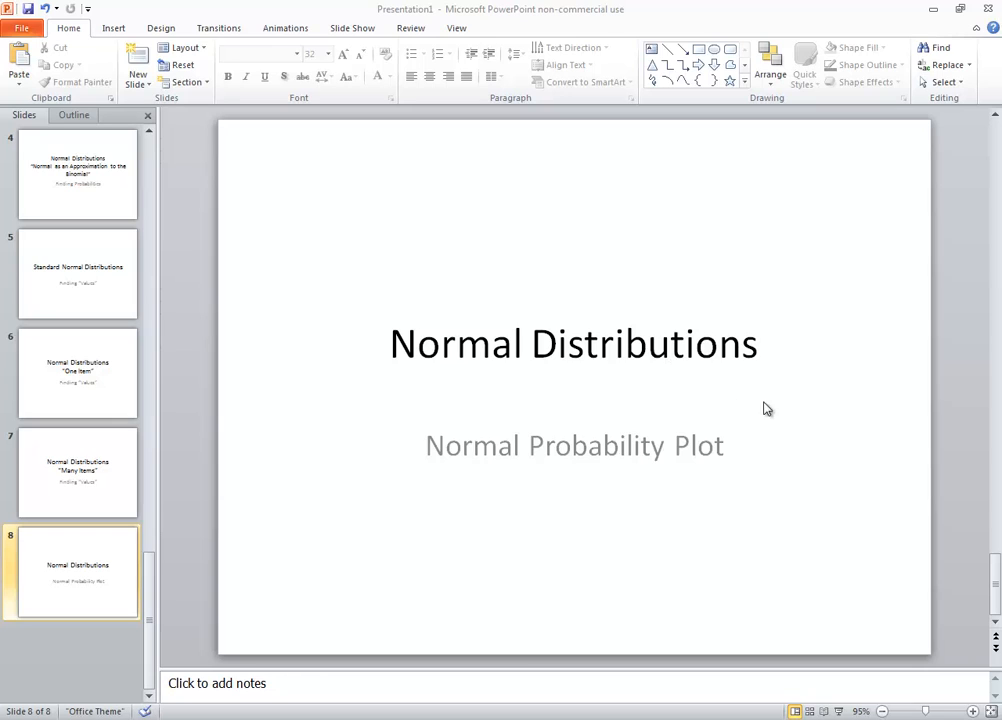
mouse_move(540, 440)
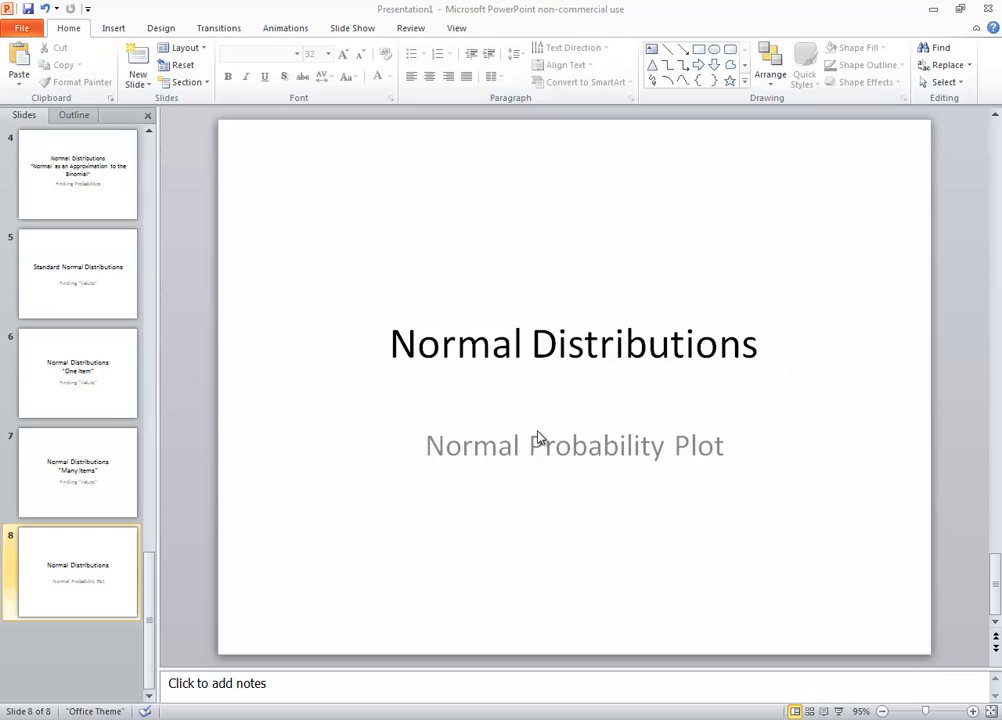
mouse_move(460, 684)
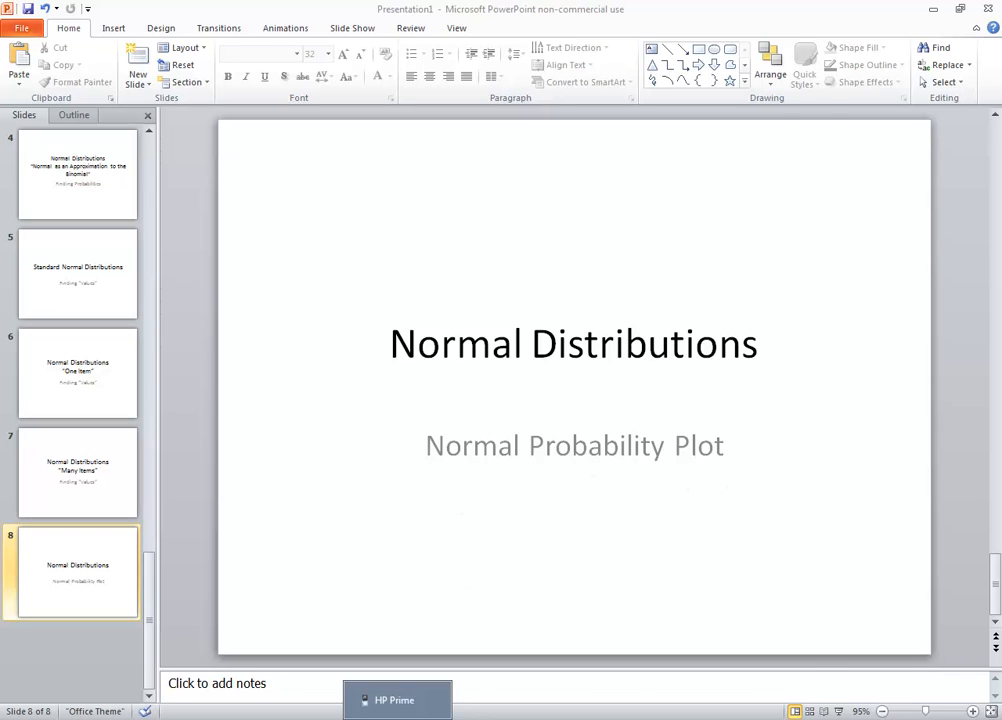
Restore the HP Prime window over the slide and pick the one-variable statistics app
left_click(396, 700)
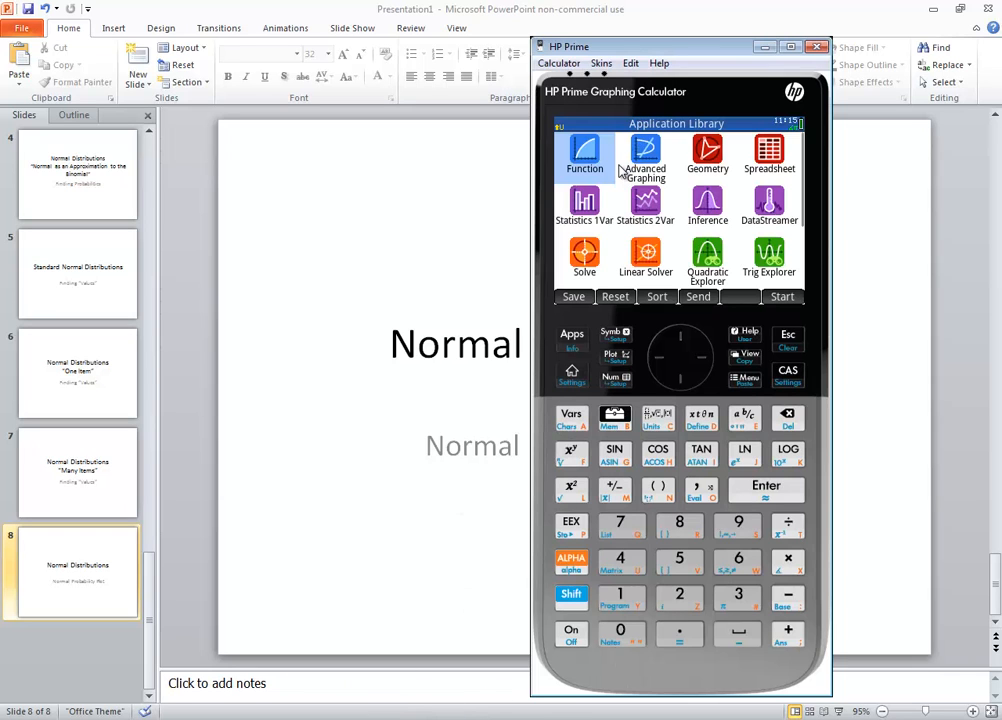
mouse_move(650, 288)
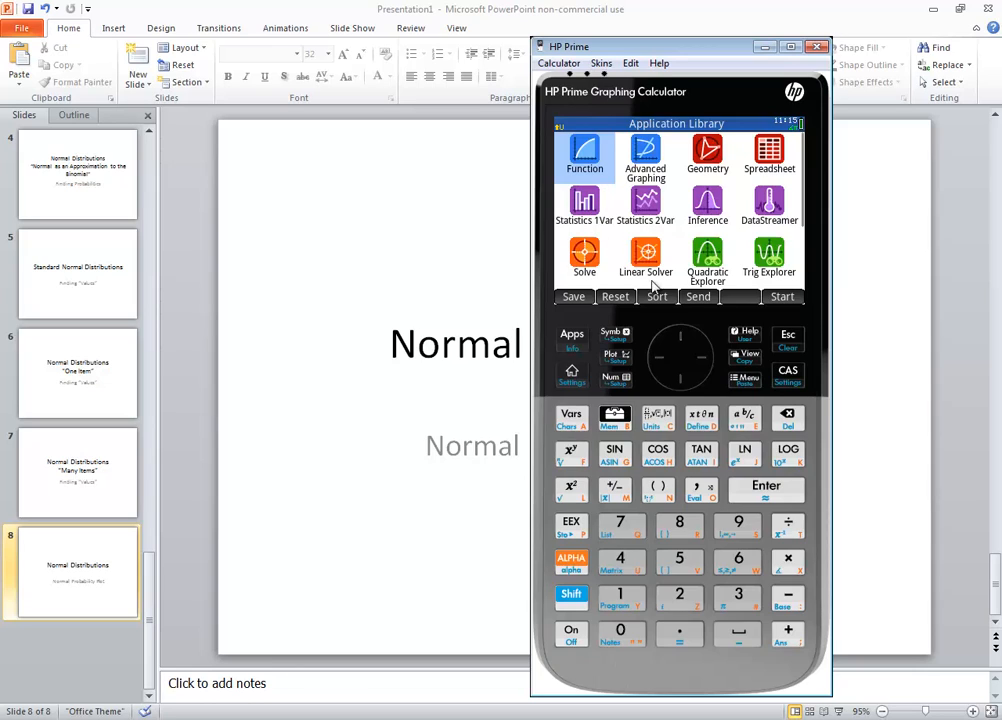
left_click(584, 206)
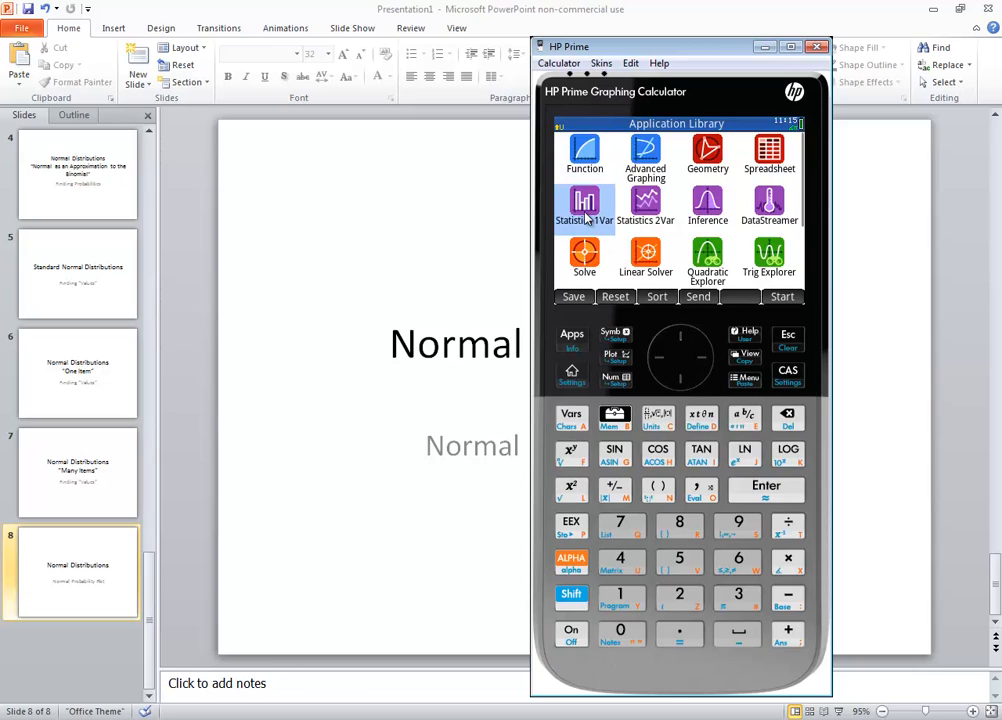
Enter the data values starting with 12 into column D1 of Statistics 1Var
left_click(584, 210)
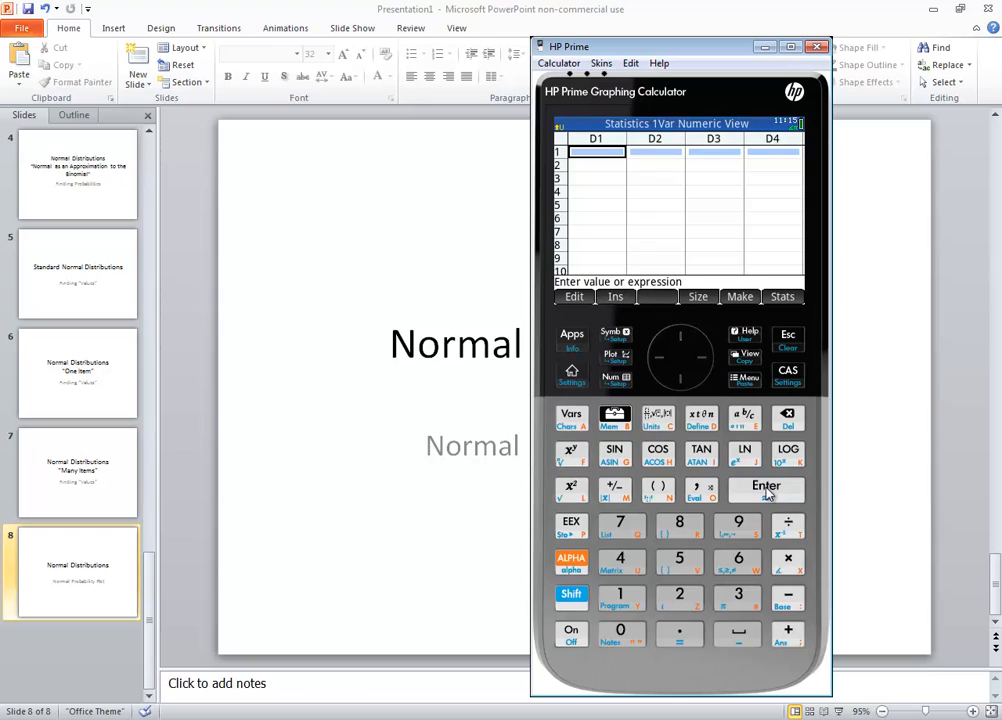
mouse_move(604, 188)
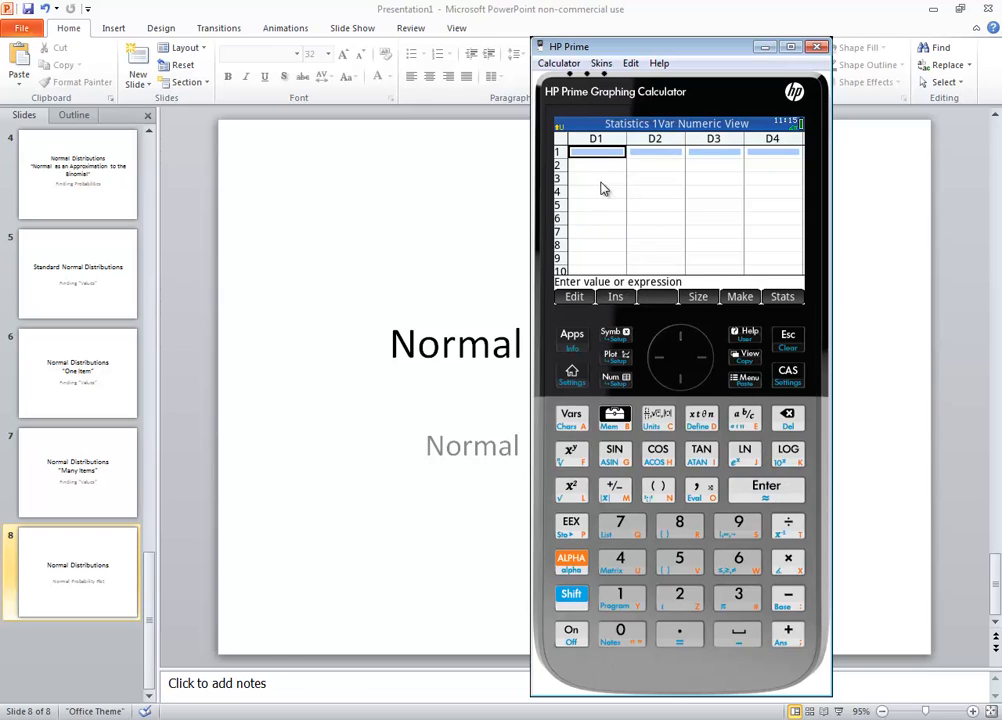
mouse_move(628, 432)
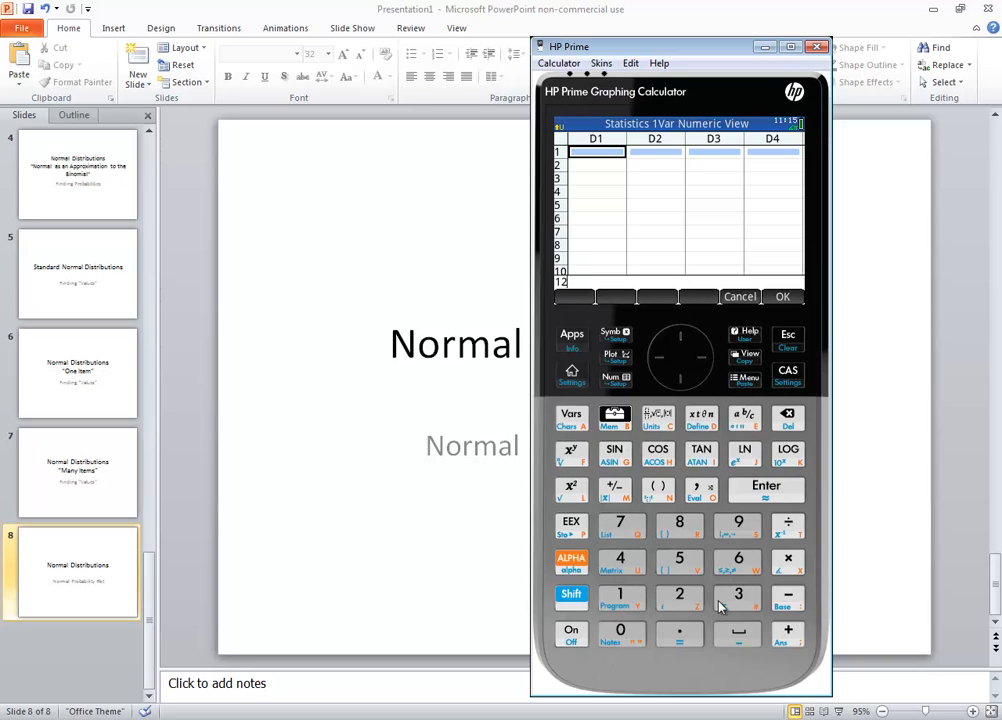
type("12")
left_click(596, 164)
type("25")
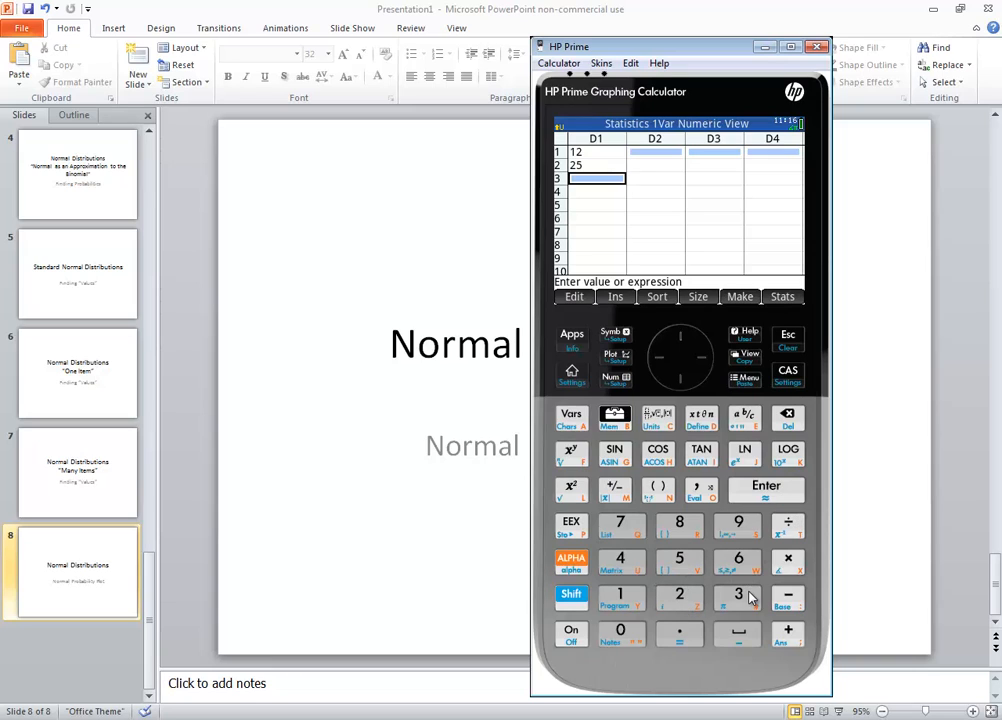
left_click(740, 596)
type("24")
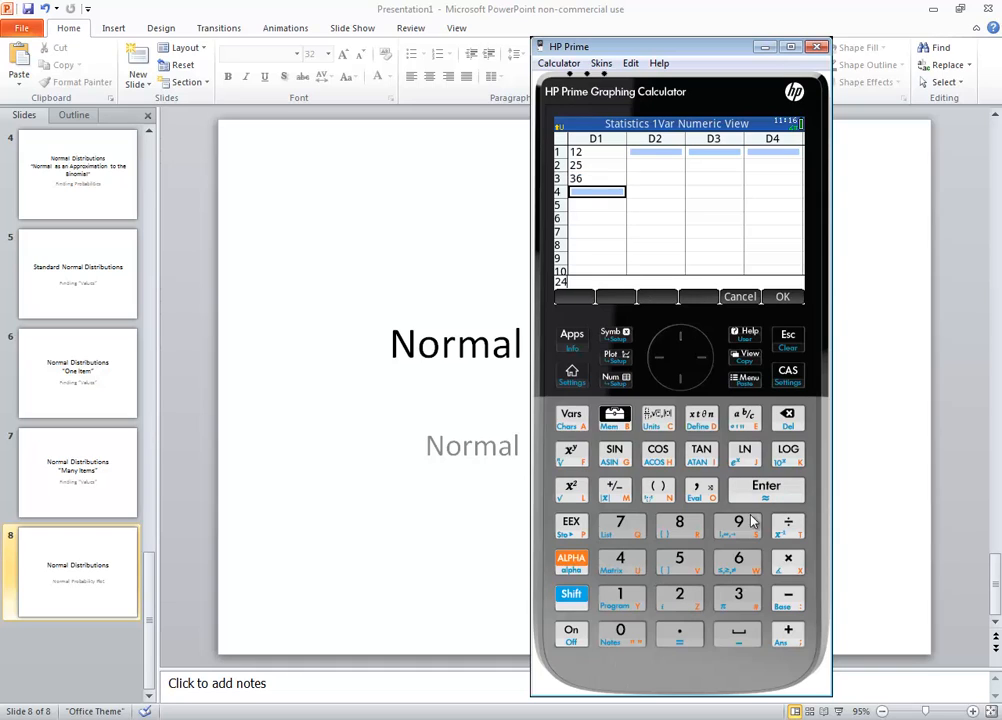
key("Enter")
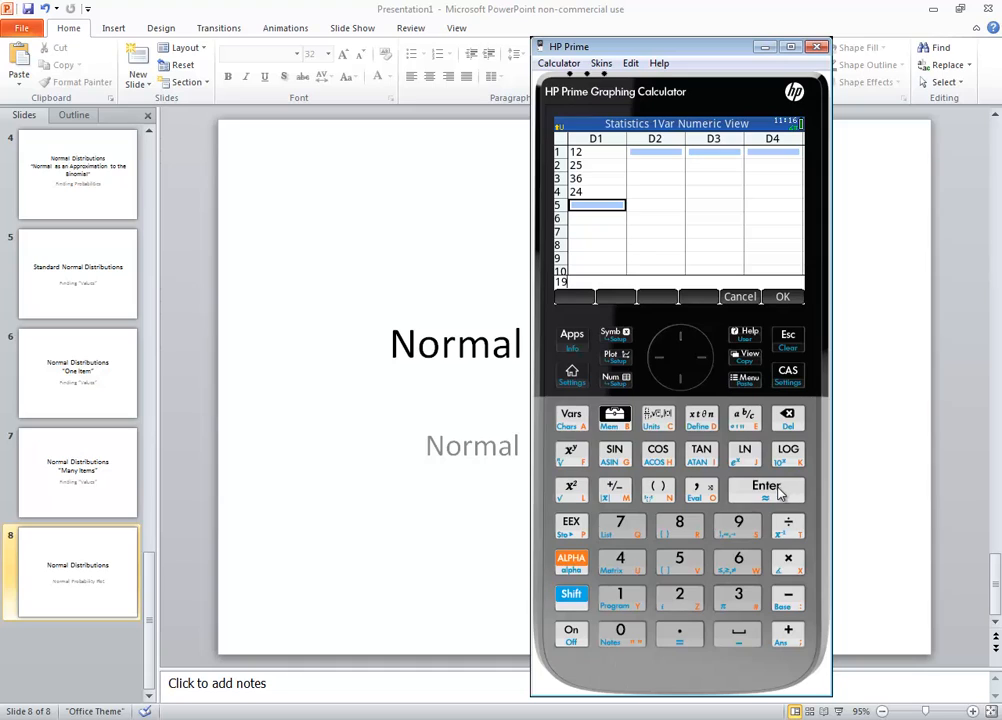
left_click(766, 490)
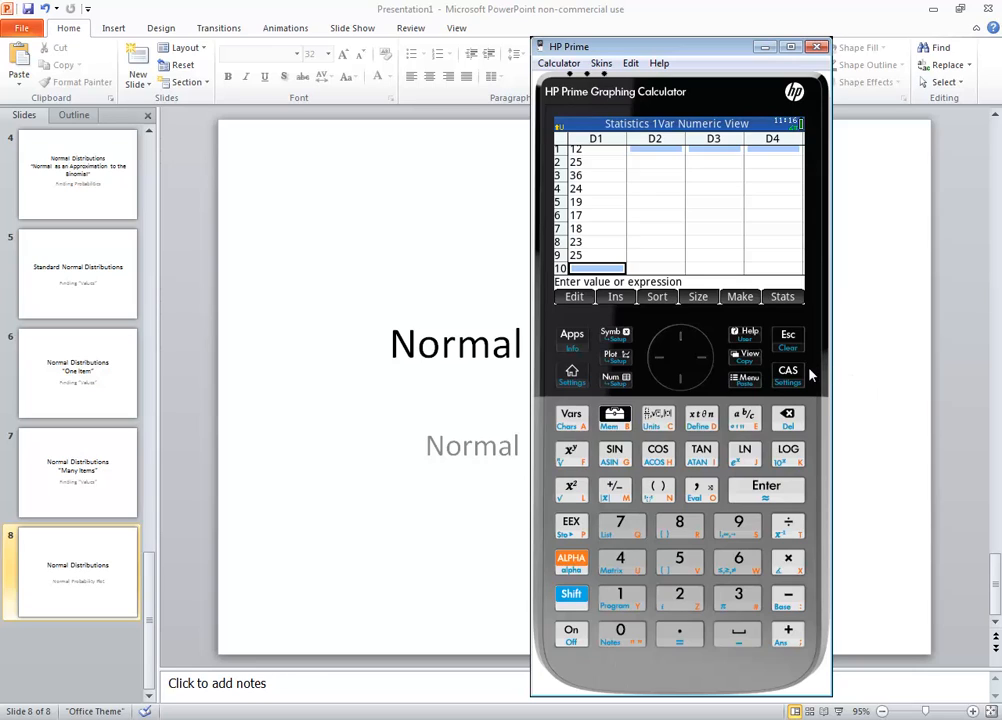
mouse_move(604, 236)
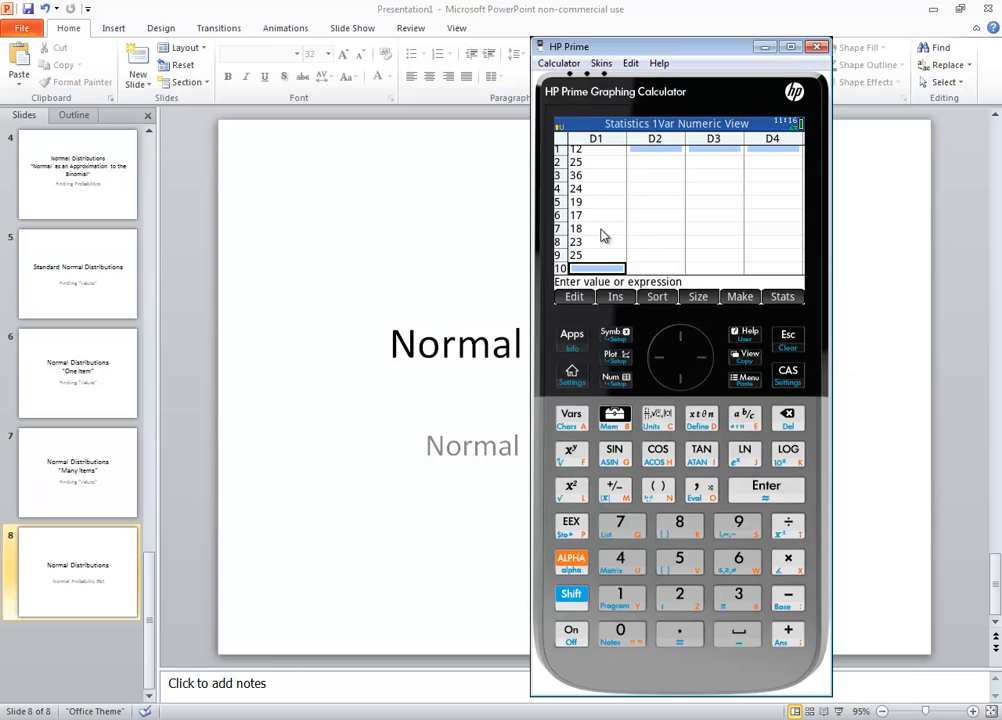
mouse_move(704, 304)
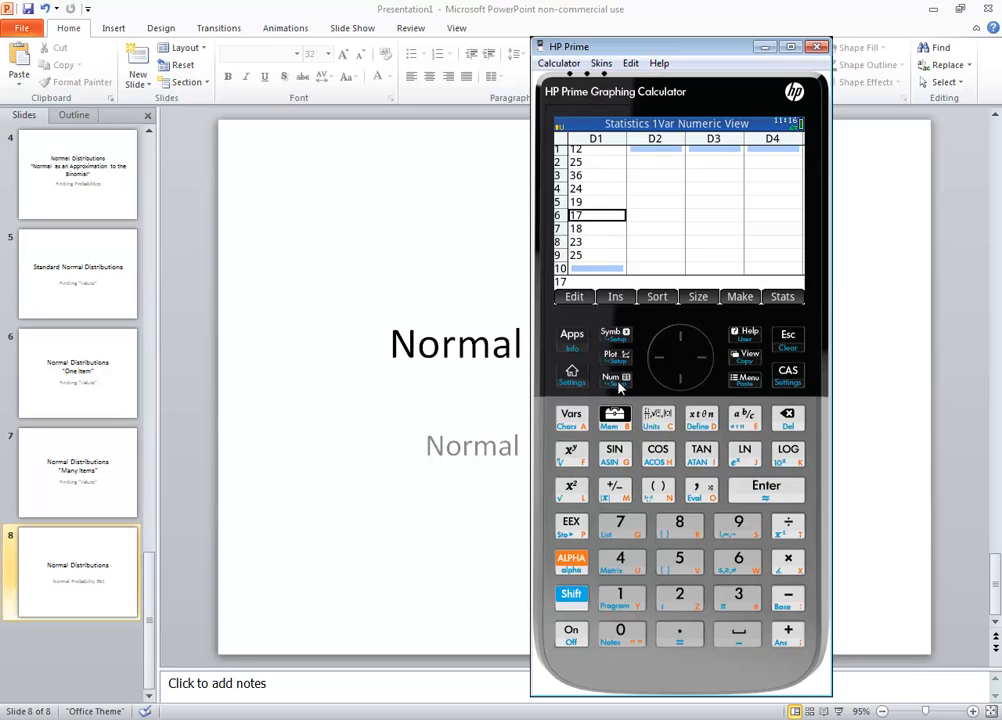
mouse_move(614, 386)
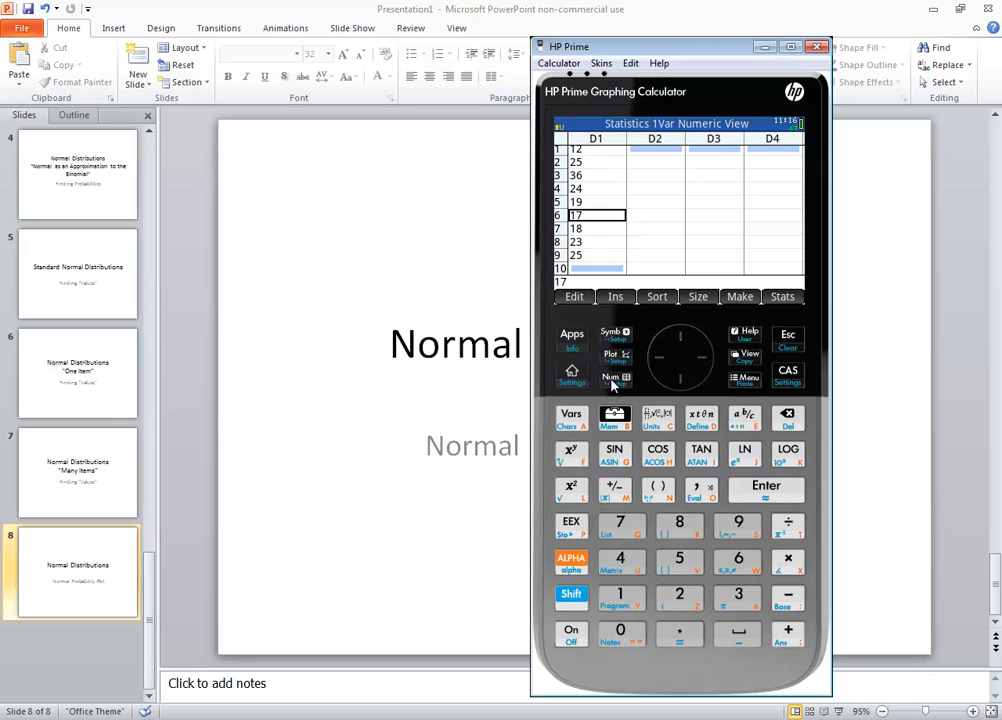
mouse_move(614, 384)
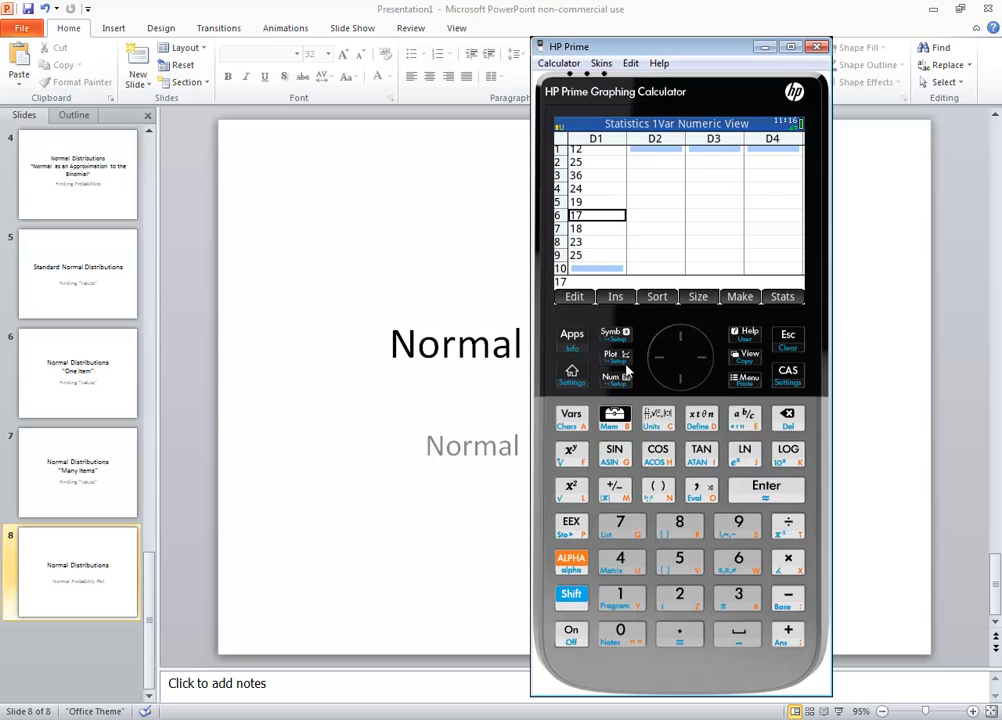
mouse_move(656, 316)
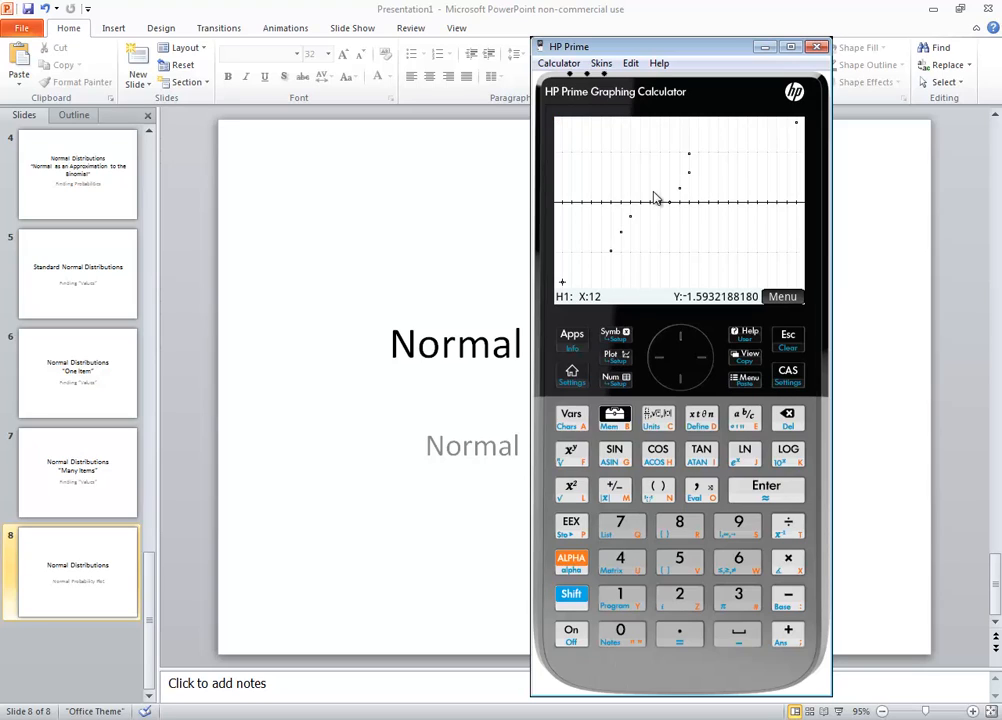
mouse_move(626, 324)
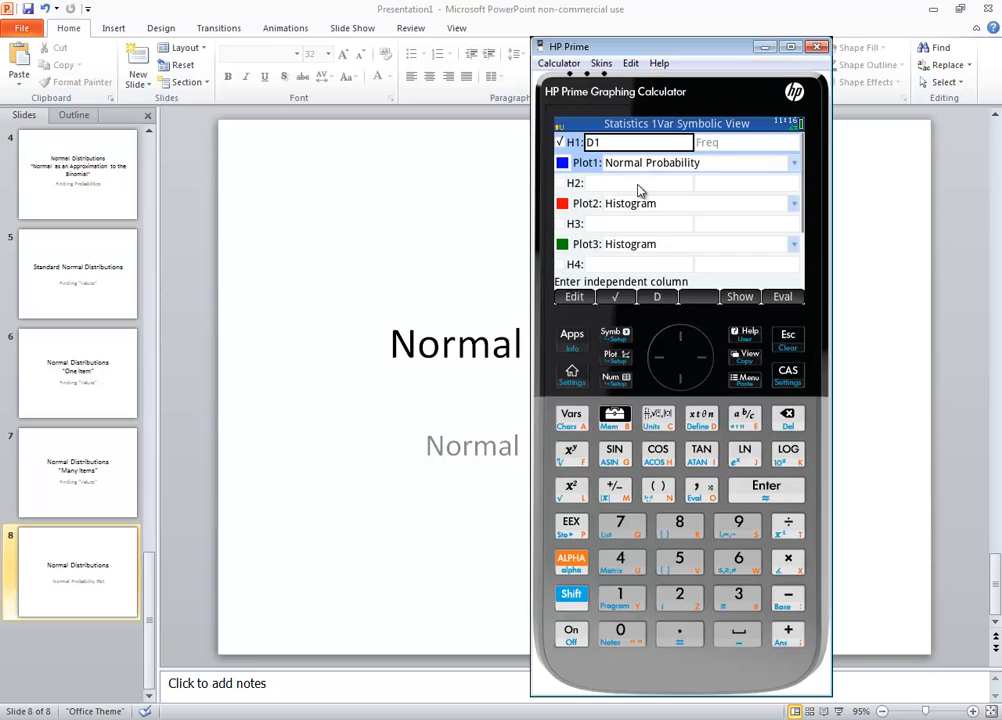
mouse_move(616, 372)
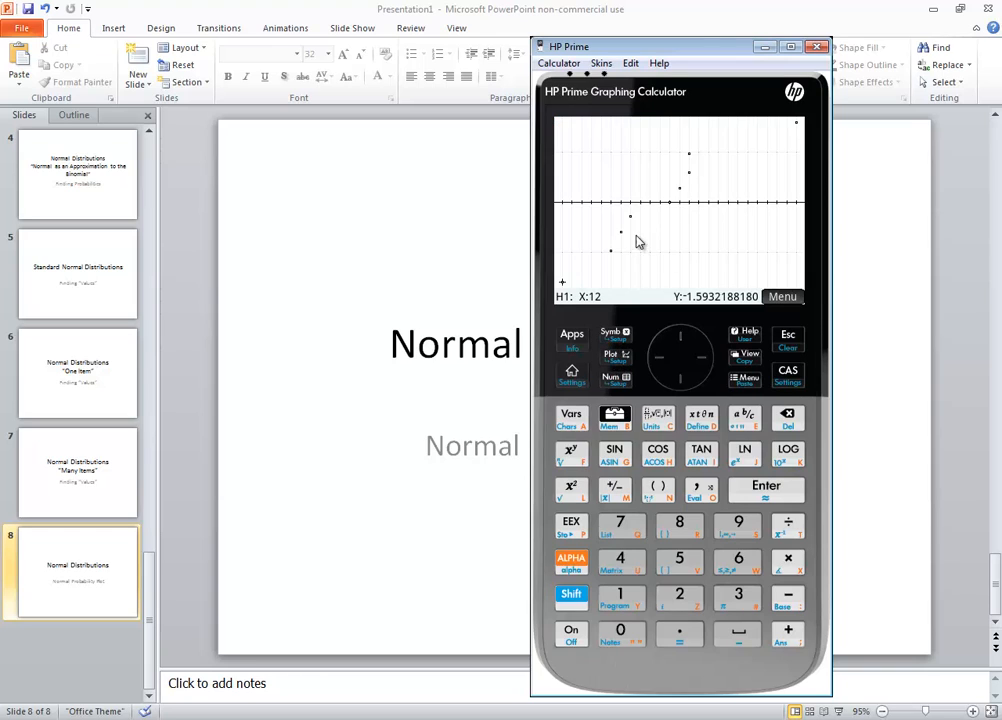
Return to the Symbolic View plot definitions showing Plot1 as Normal Probability
left_click(614, 336)
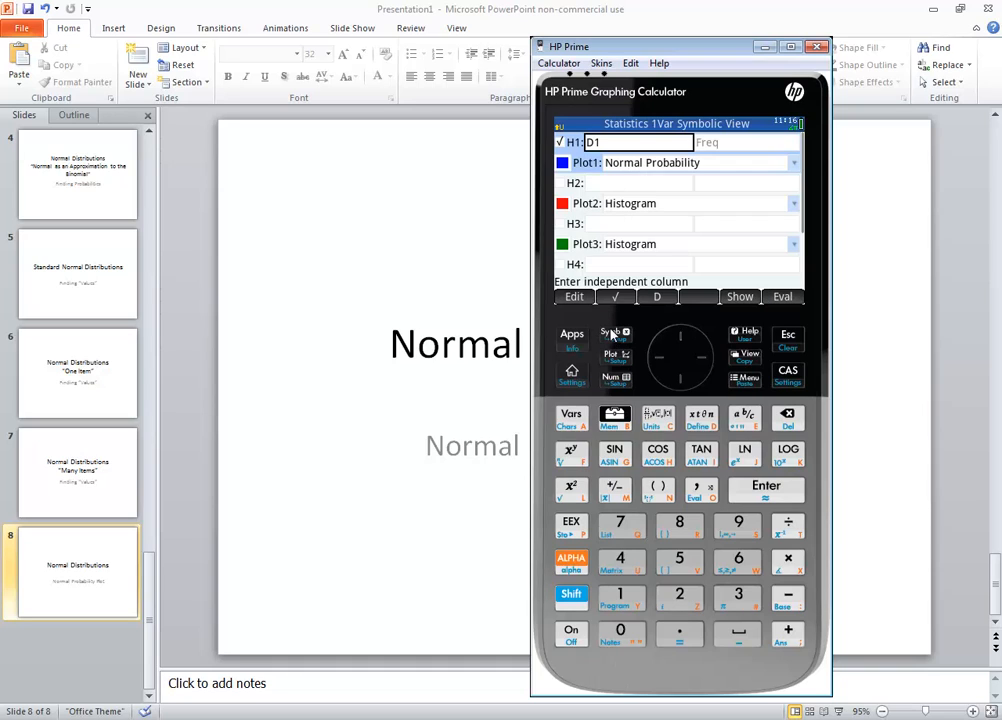
mouse_move(632, 168)
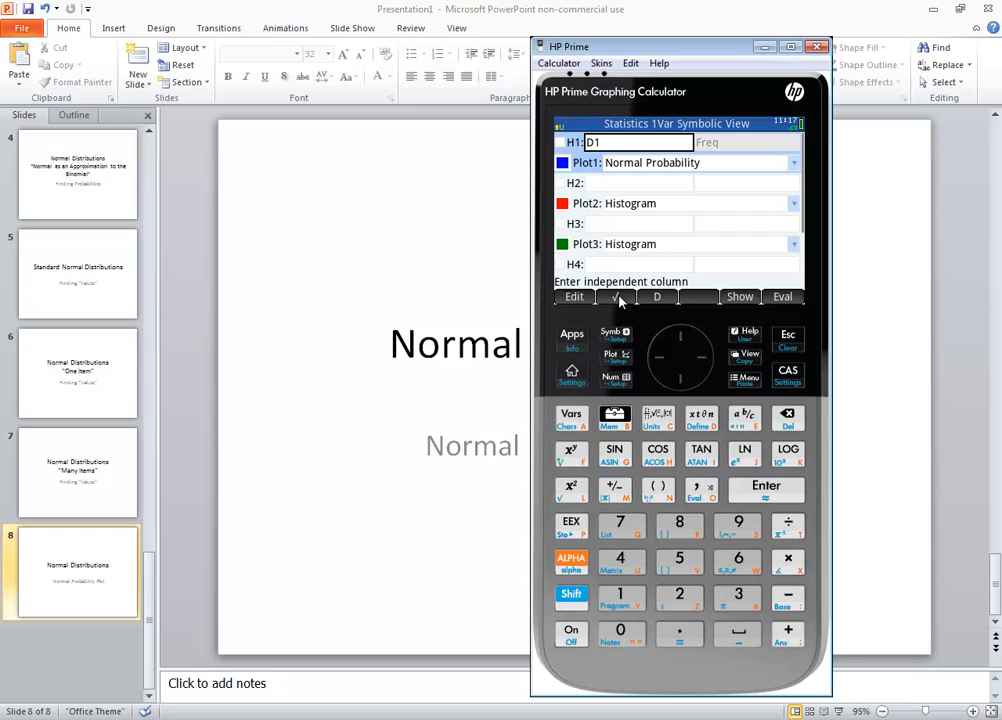
Re-confirm H1's data column as D1 before changing its plot type
left_click(614, 296)
type("D")
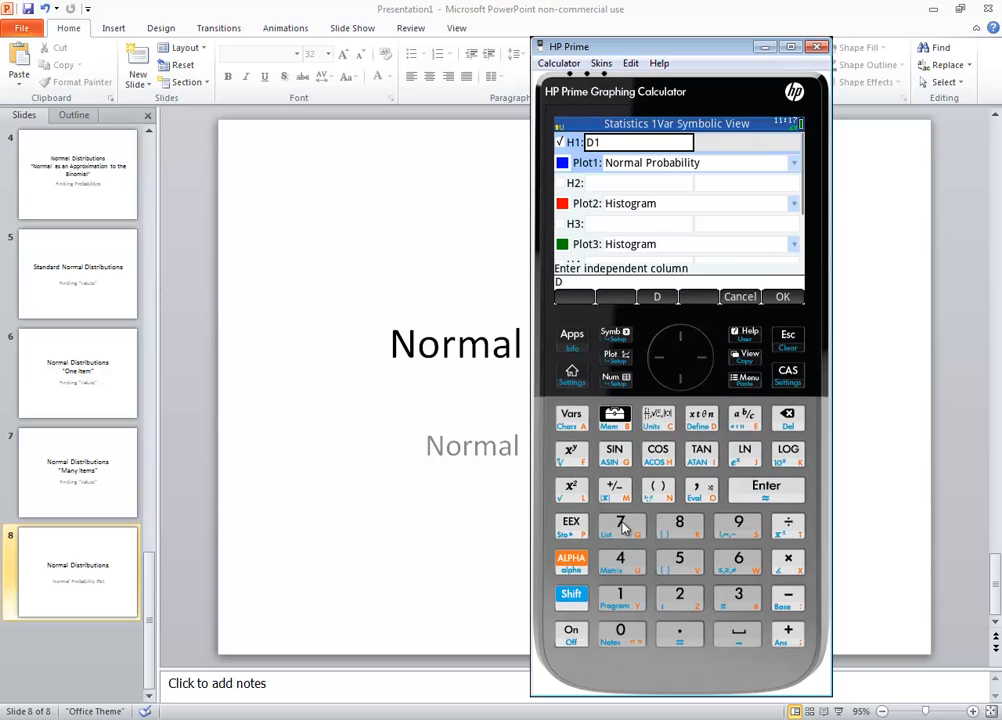
type("1")
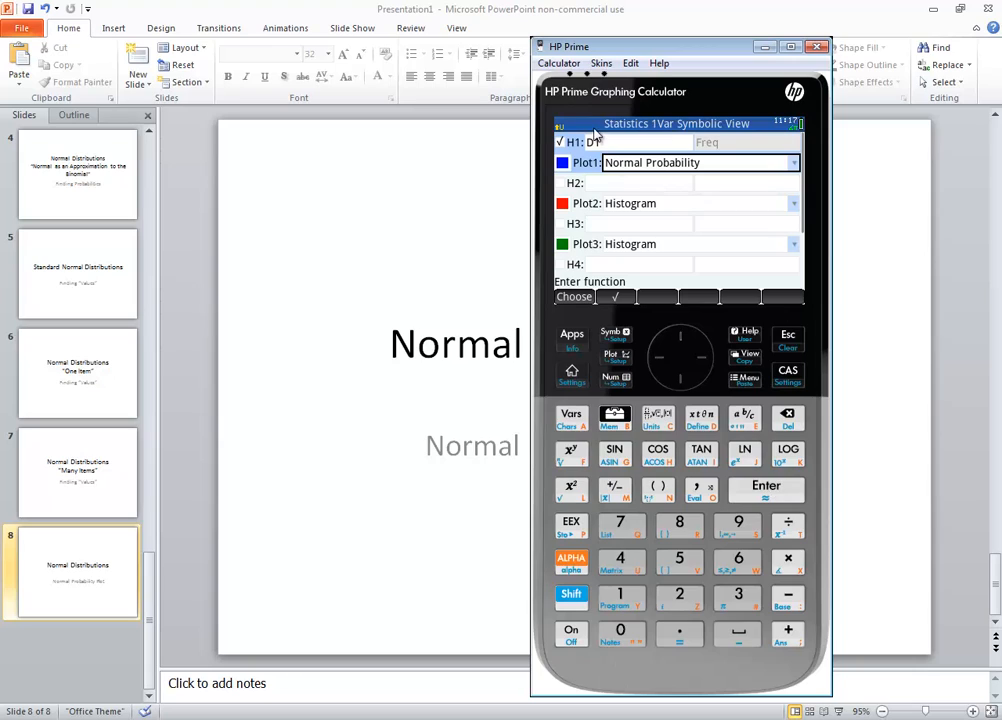
mouse_move(764, 170)
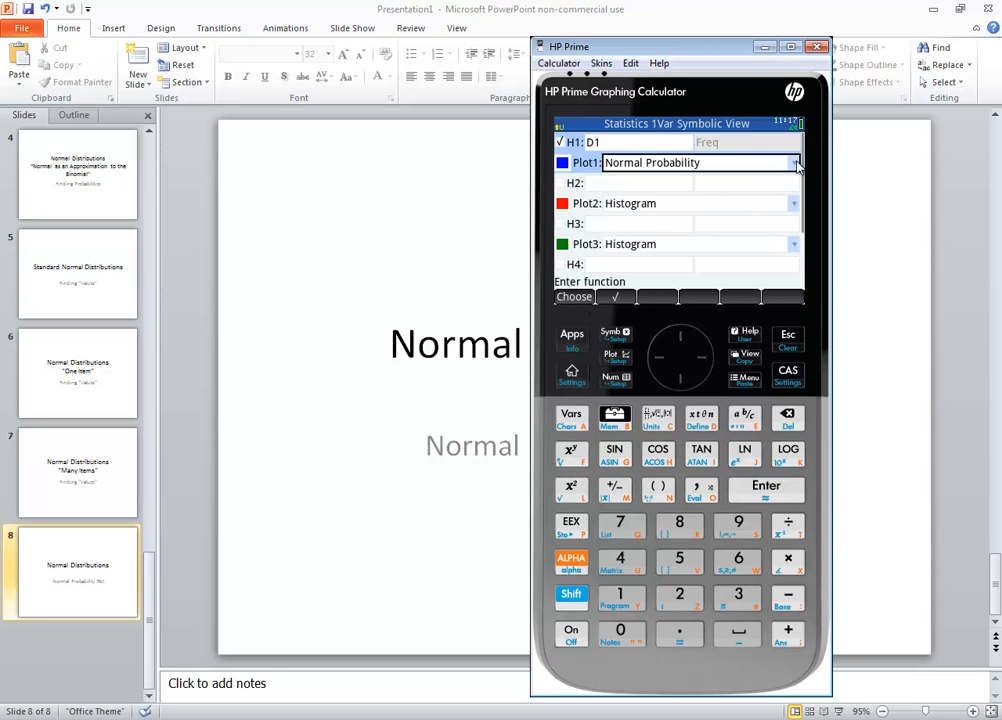
left_click(796, 162)
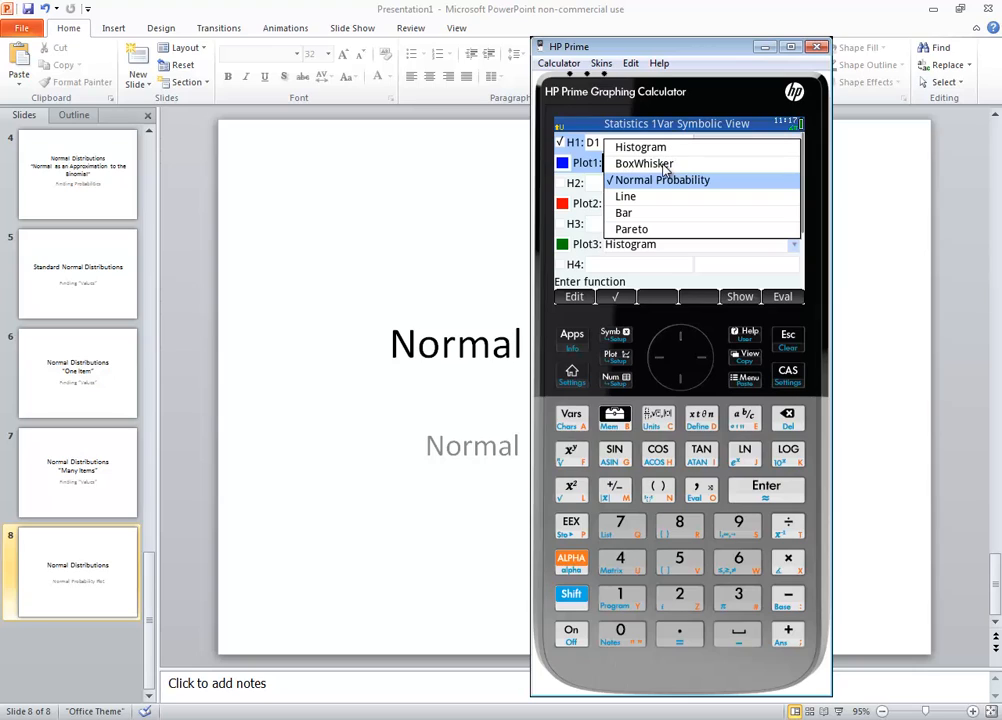
mouse_move(644, 206)
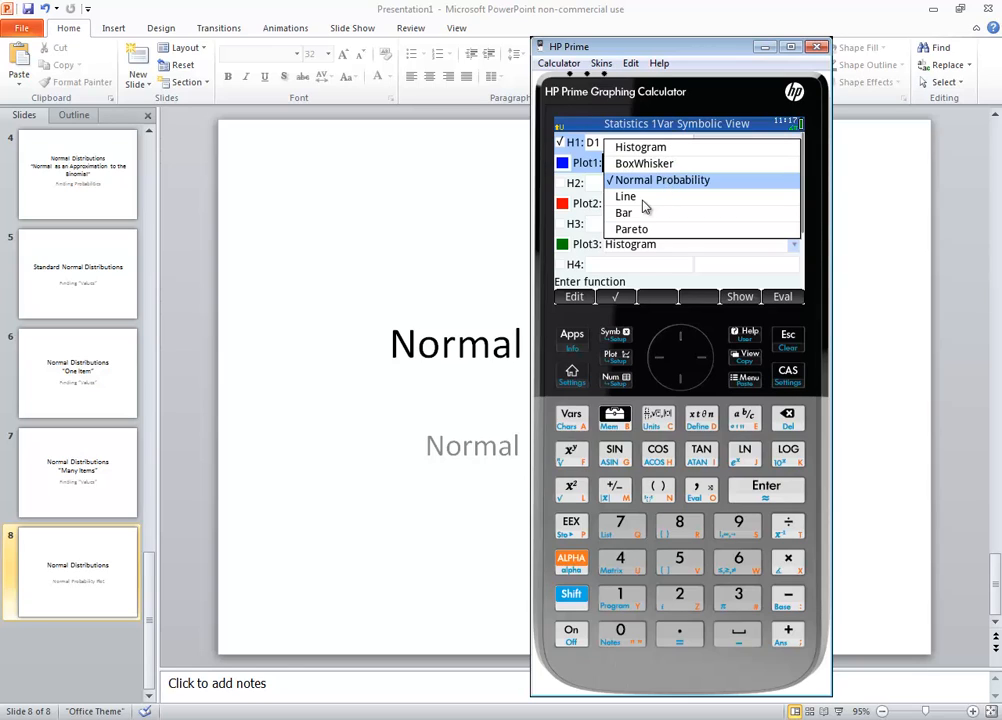
mouse_move(696, 186)
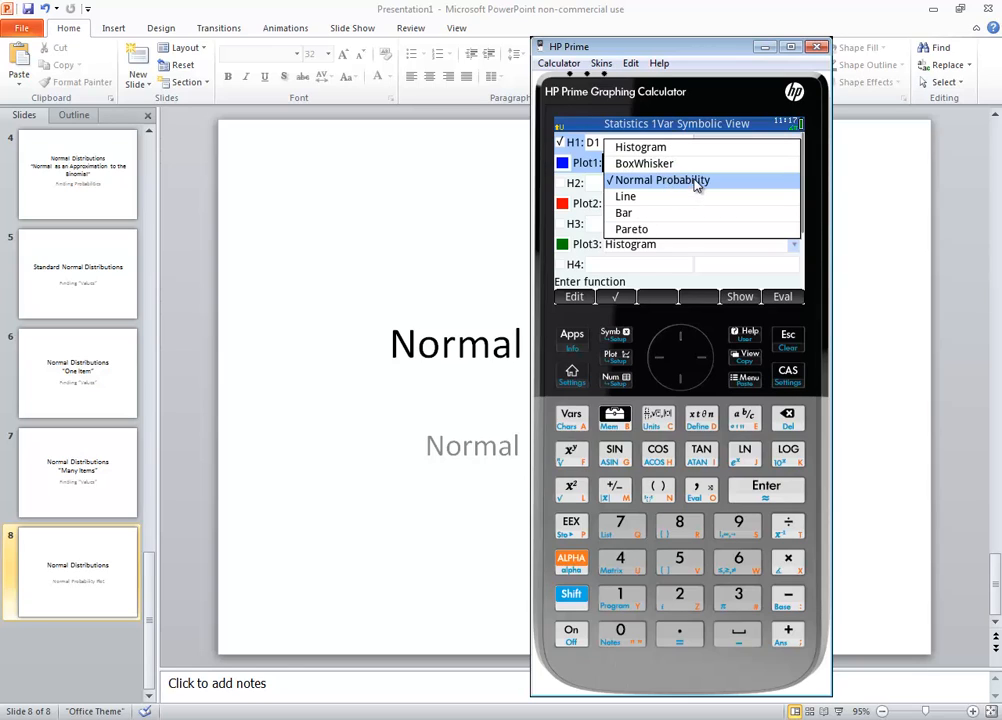
left_click(660, 180)
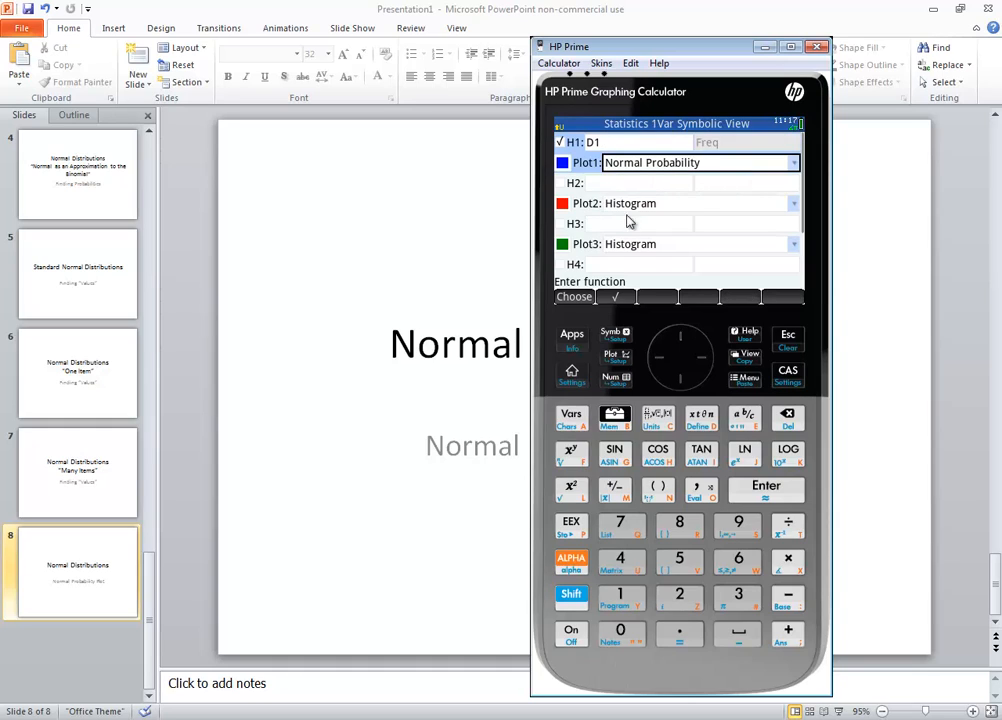
mouse_move(578, 298)
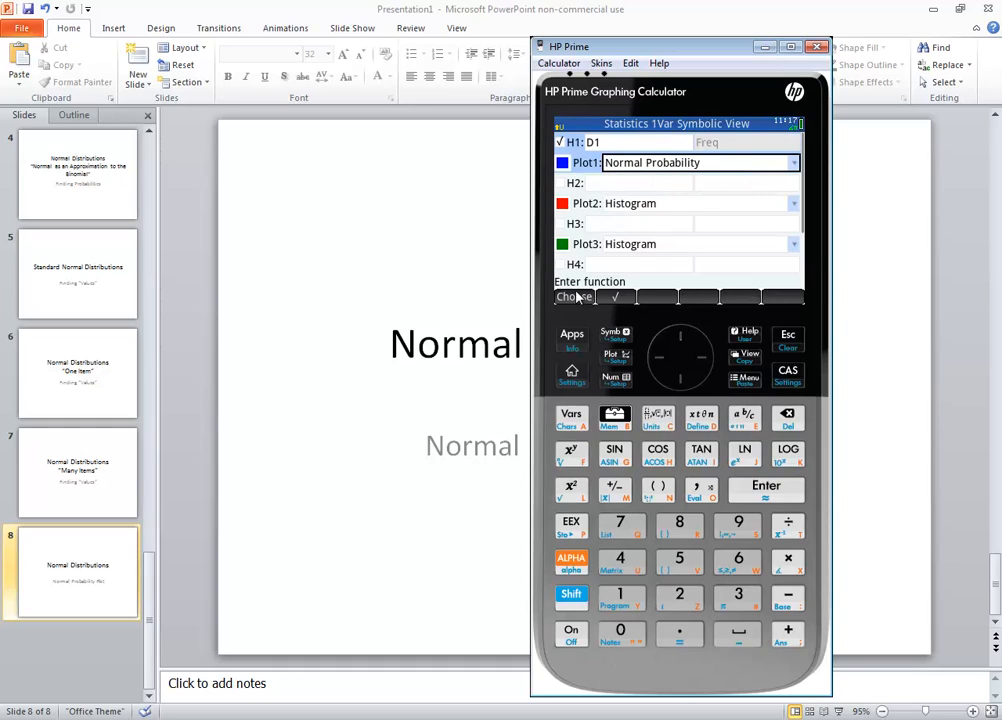
left_click(792, 162)
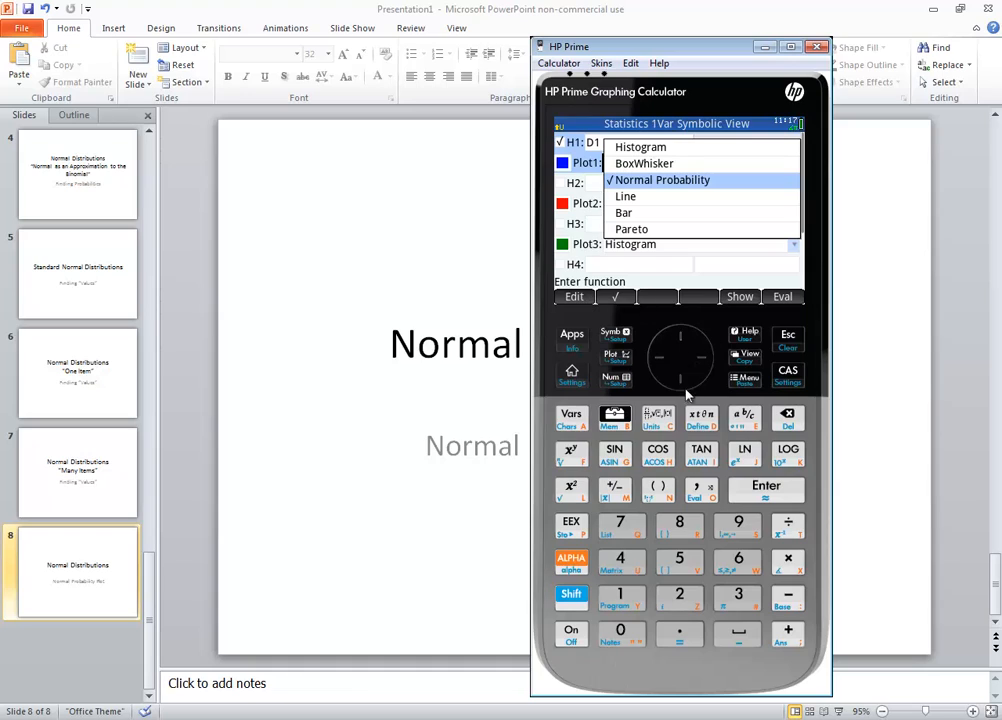
mouse_move(748, 472)
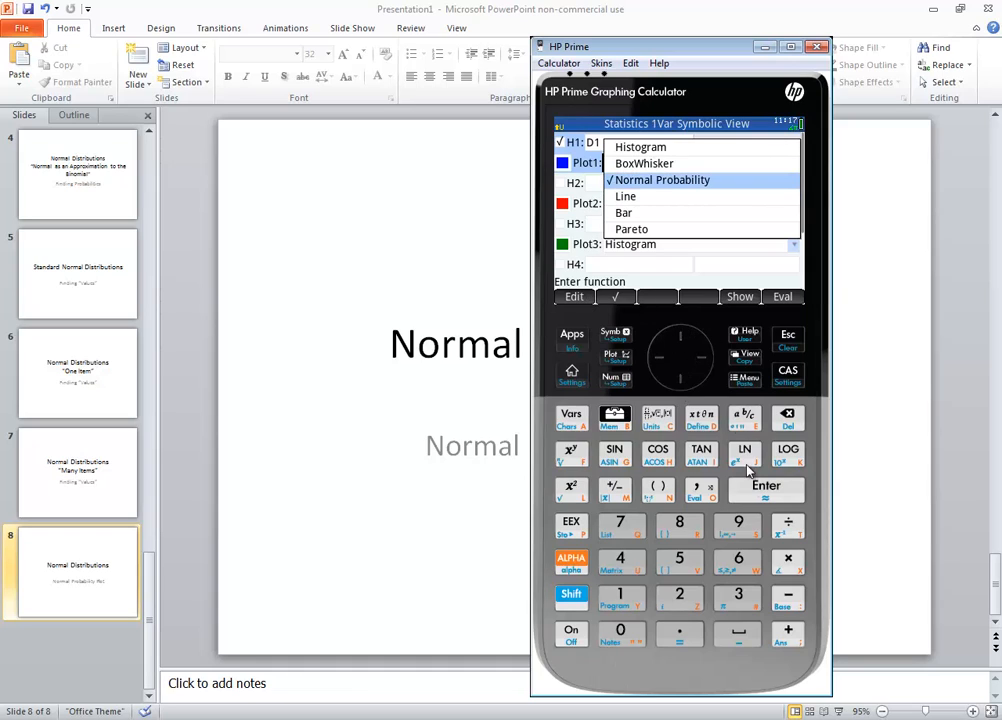
left_click(658, 180)
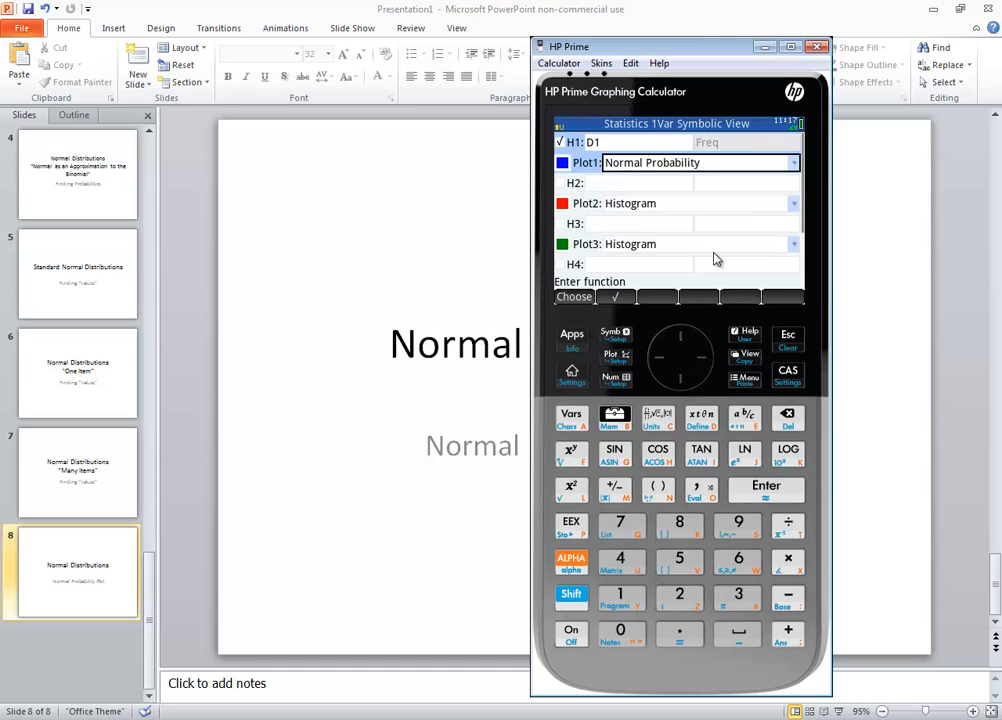
mouse_move(616, 382)
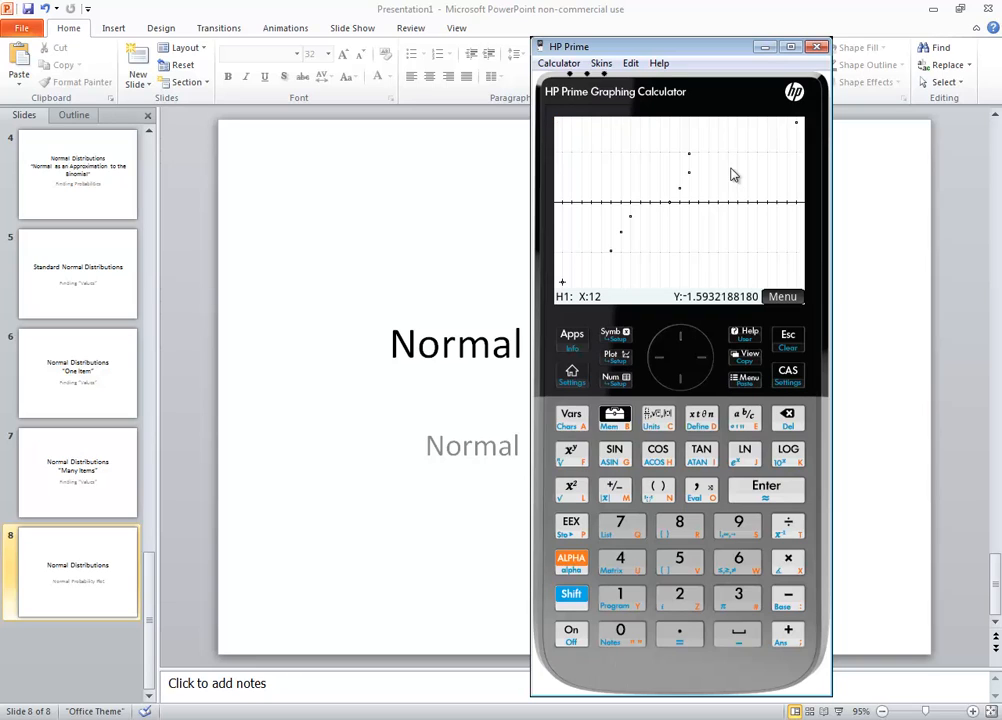
mouse_move(720, 160)
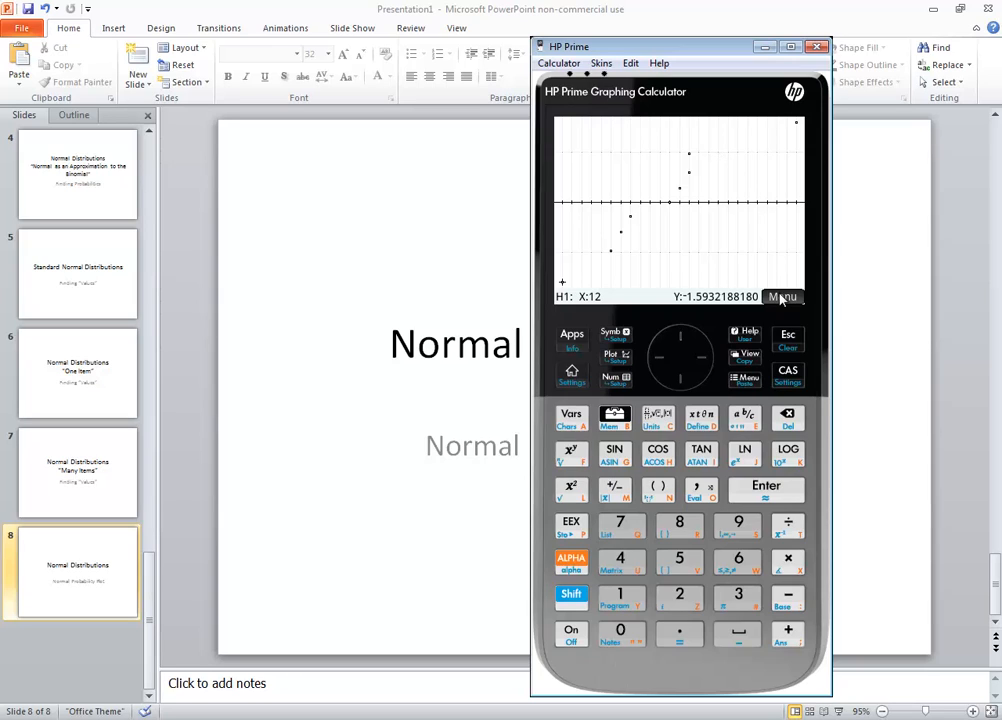
Show the Zoom, Trace, Go To and Defn softkeys on the probability plot
left_click(784, 296)
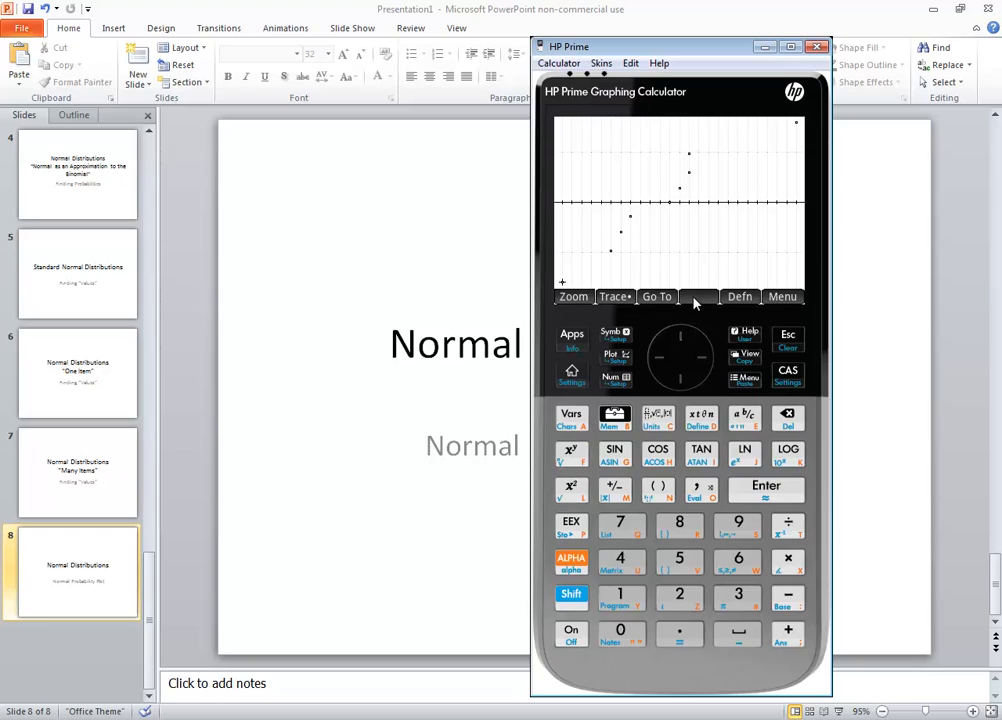
Bring up the Zoom options list over the normal probability plot
left_click(572, 296)
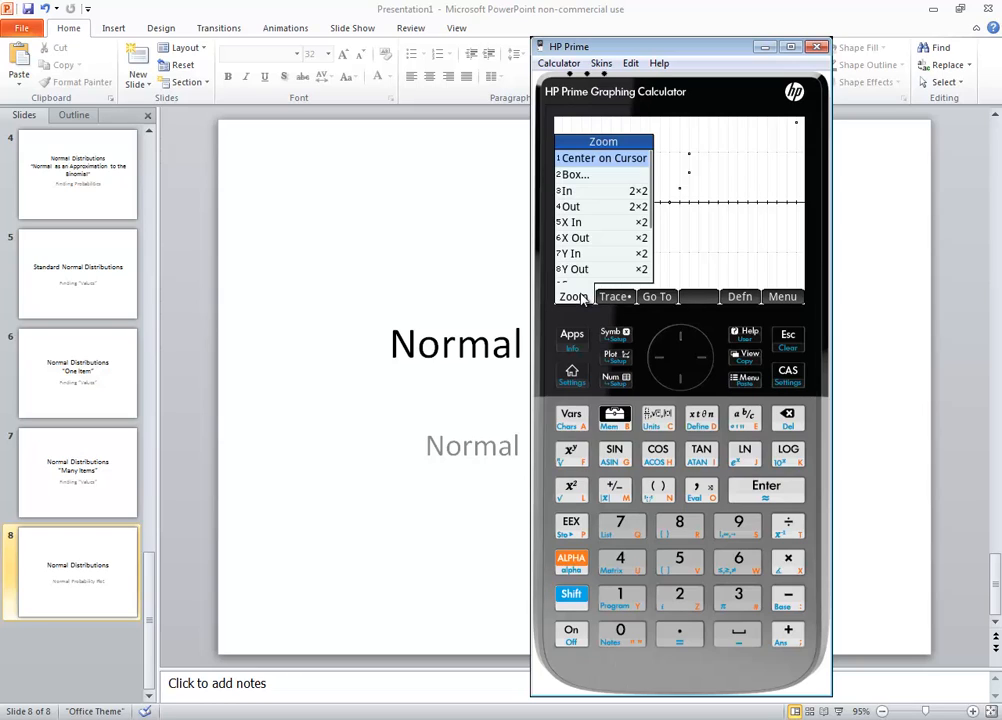
mouse_move(716, 436)
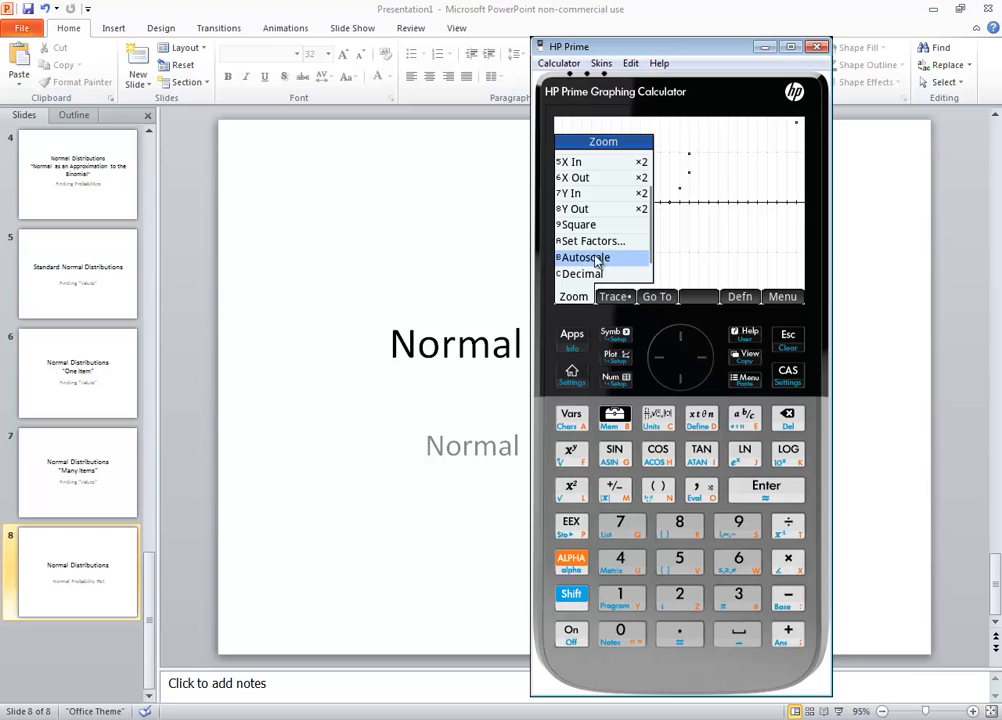
mouse_move(754, 536)
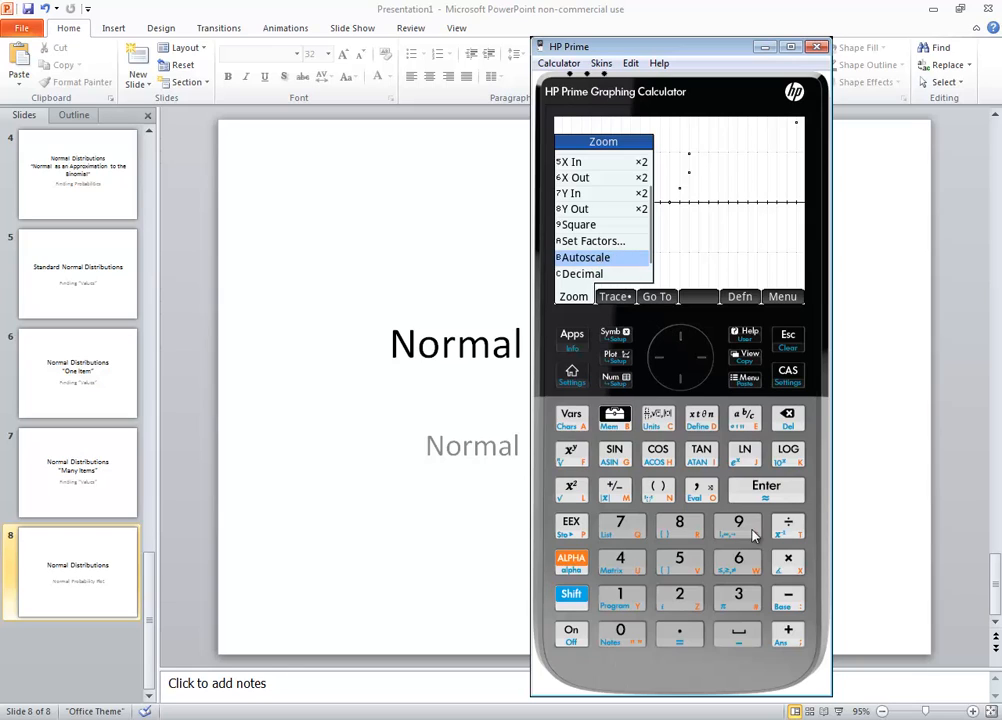
Autoscale the normal probability plot to fit the D1 data
left_click(586, 256)
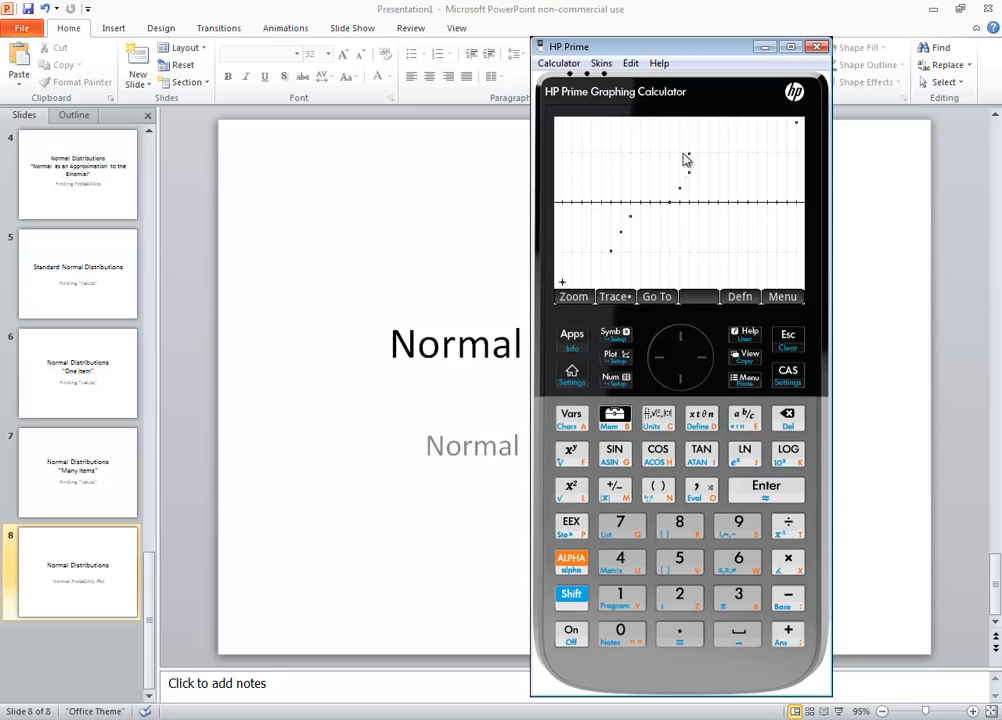
mouse_move(650, 278)
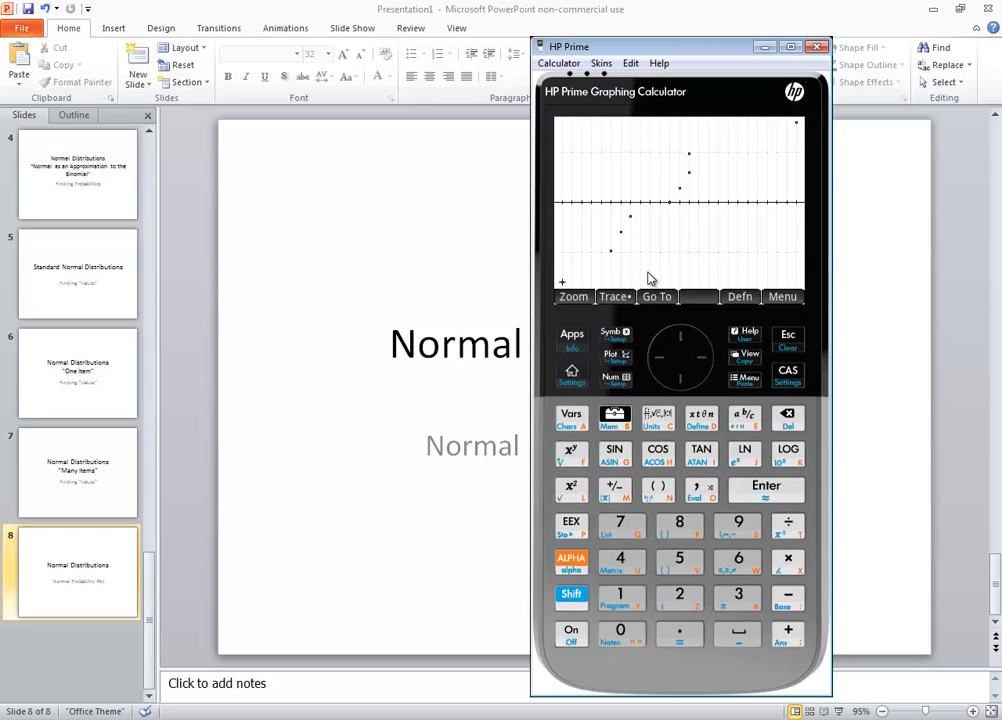
mouse_move(642, 222)
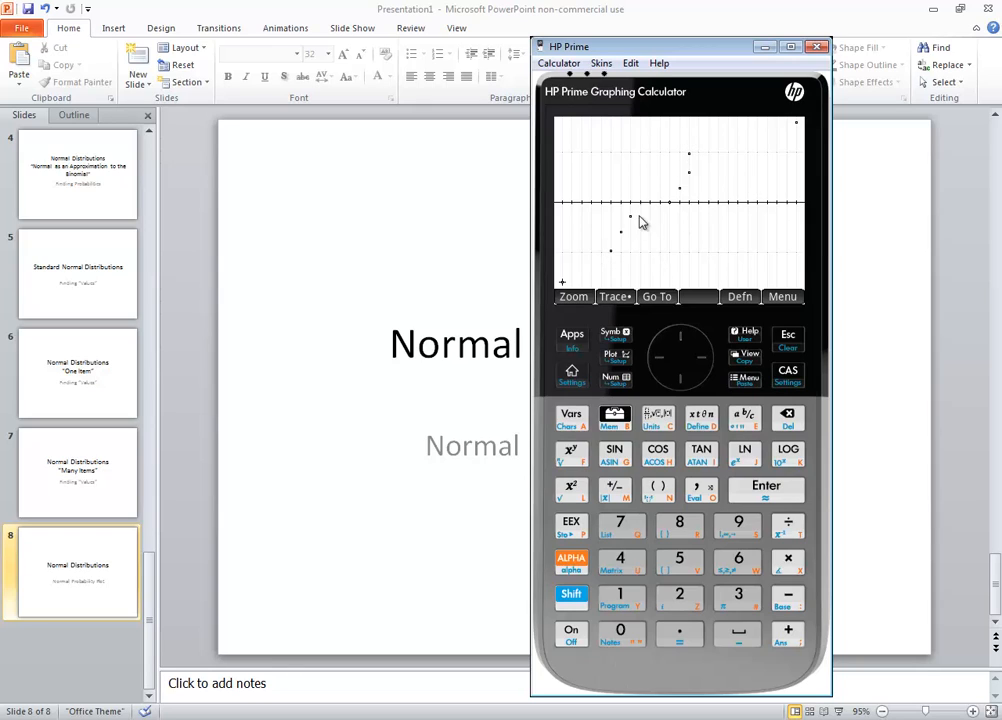
mouse_move(596, 264)
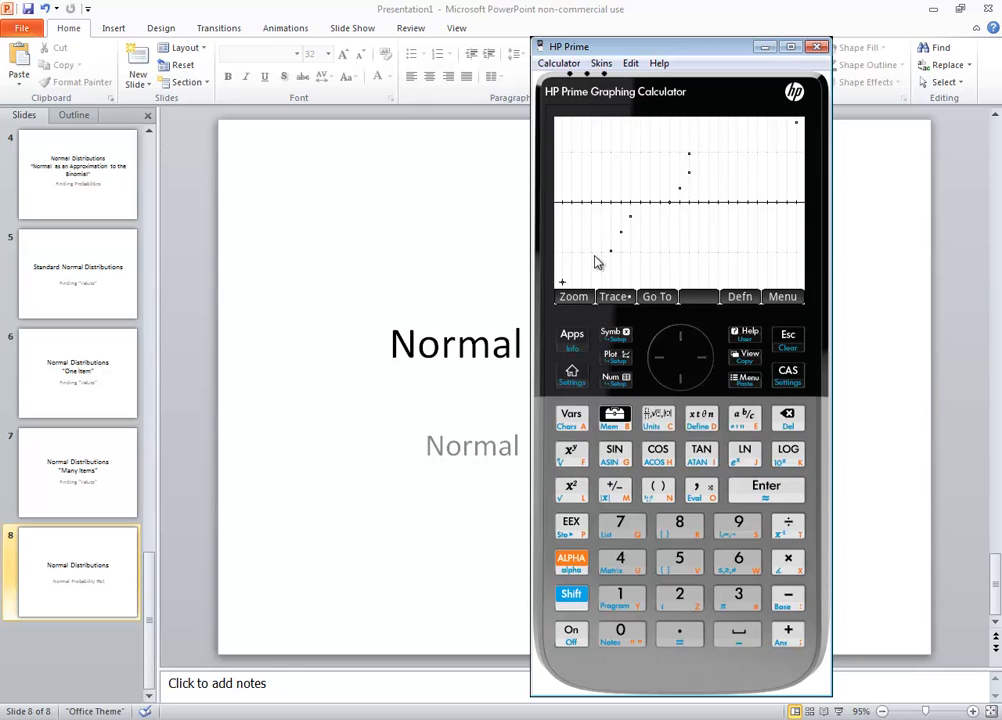
mouse_move(612, 224)
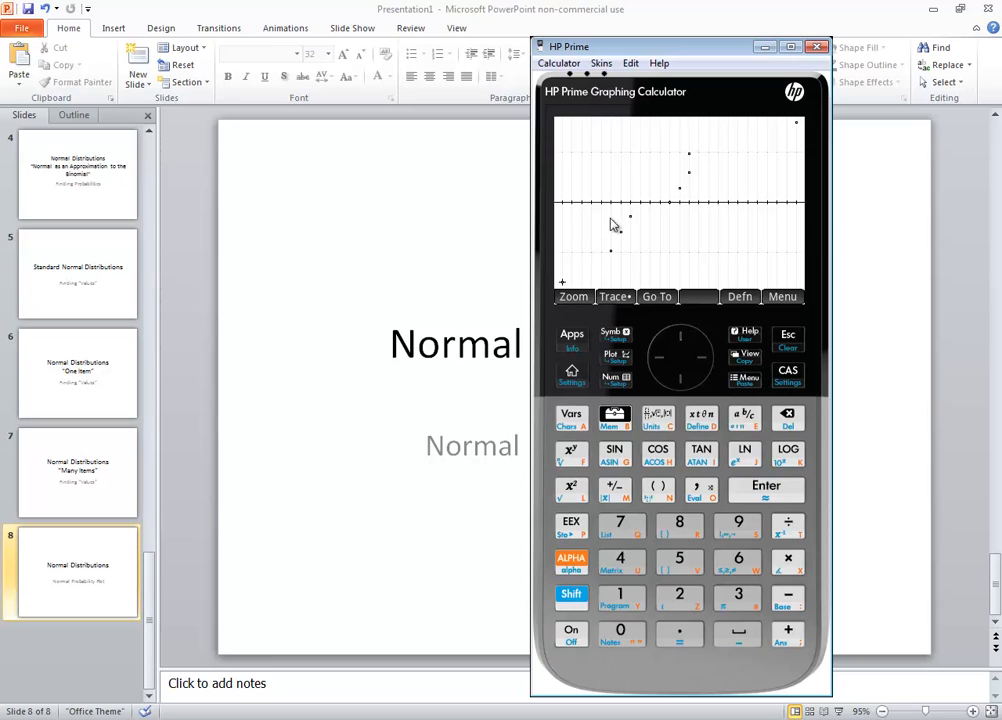
mouse_move(736, 164)
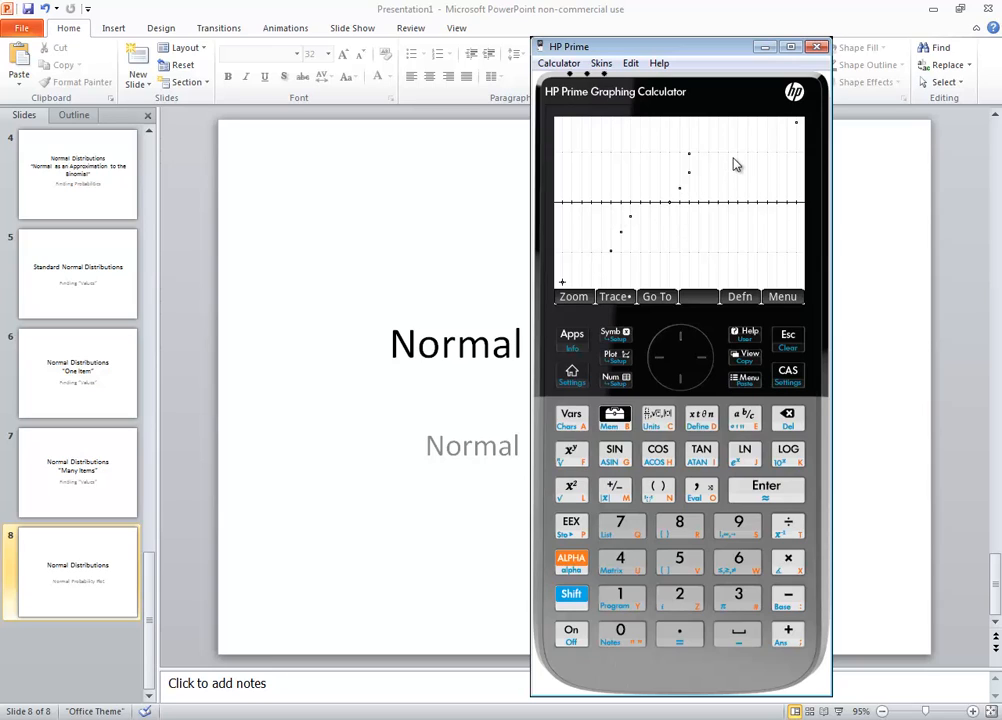
mouse_move(718, 228)
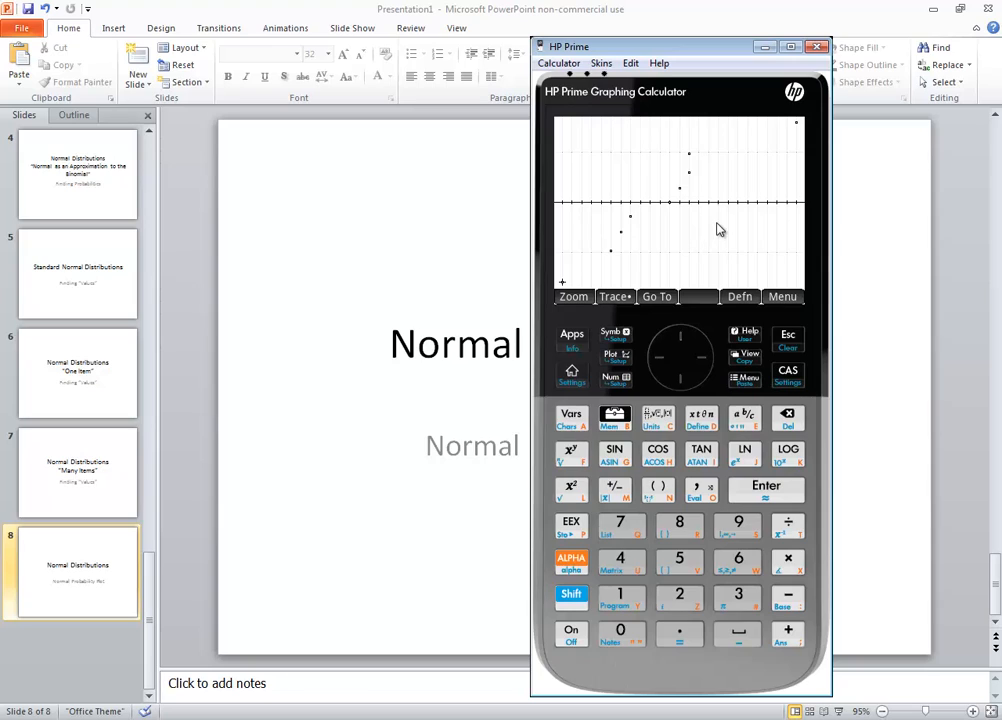
mouse_move(668, 220)
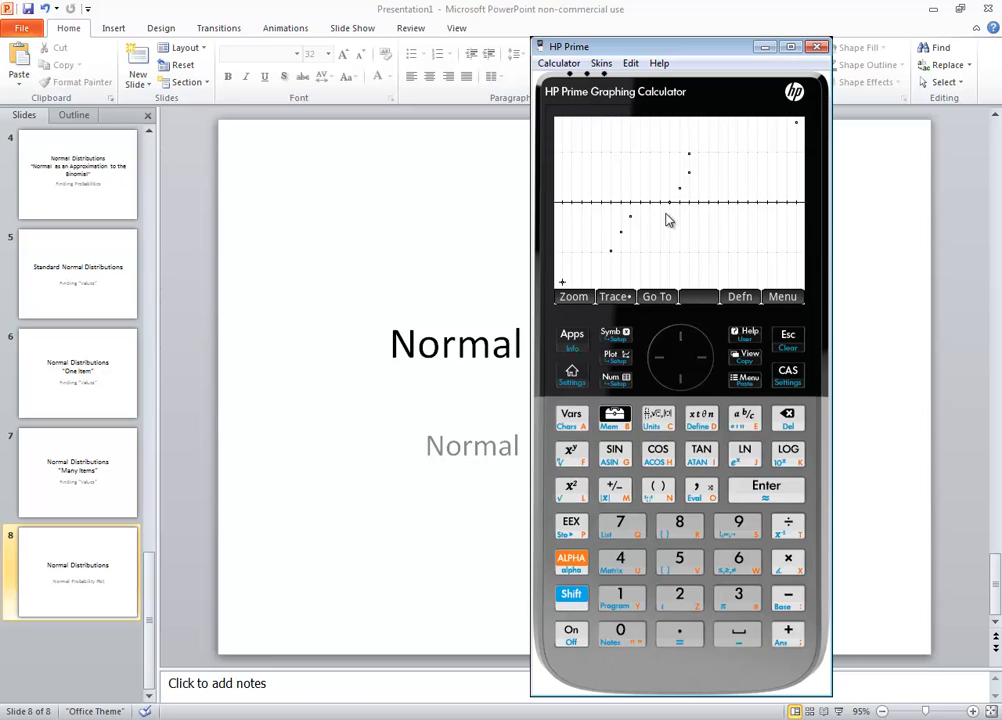
mouse_move(594, 258)
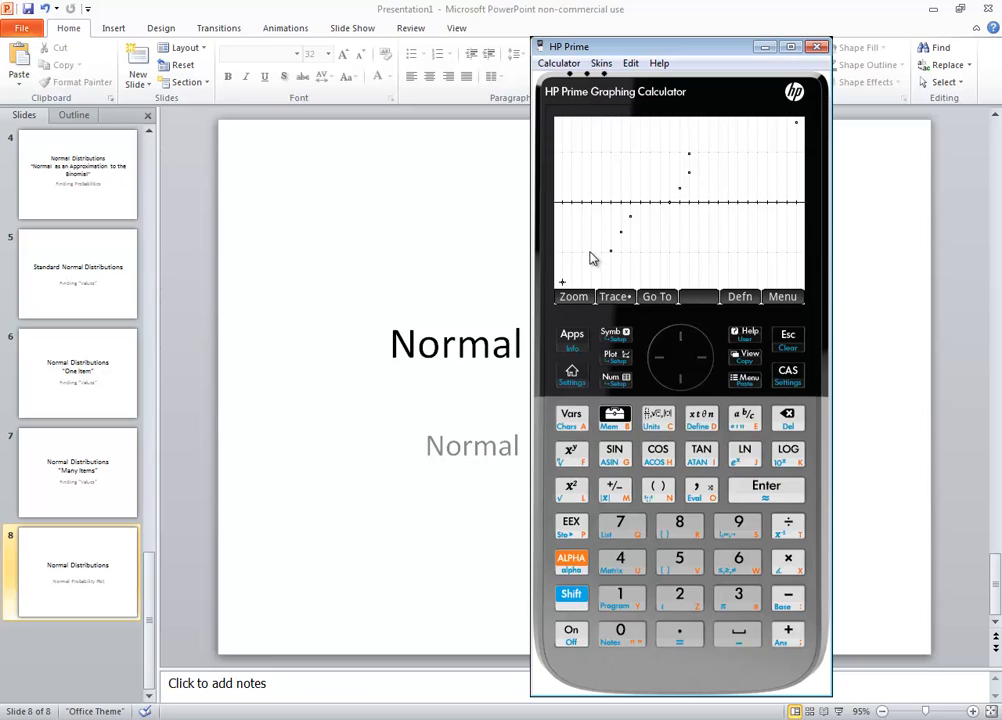
mouse_move(692, 212)
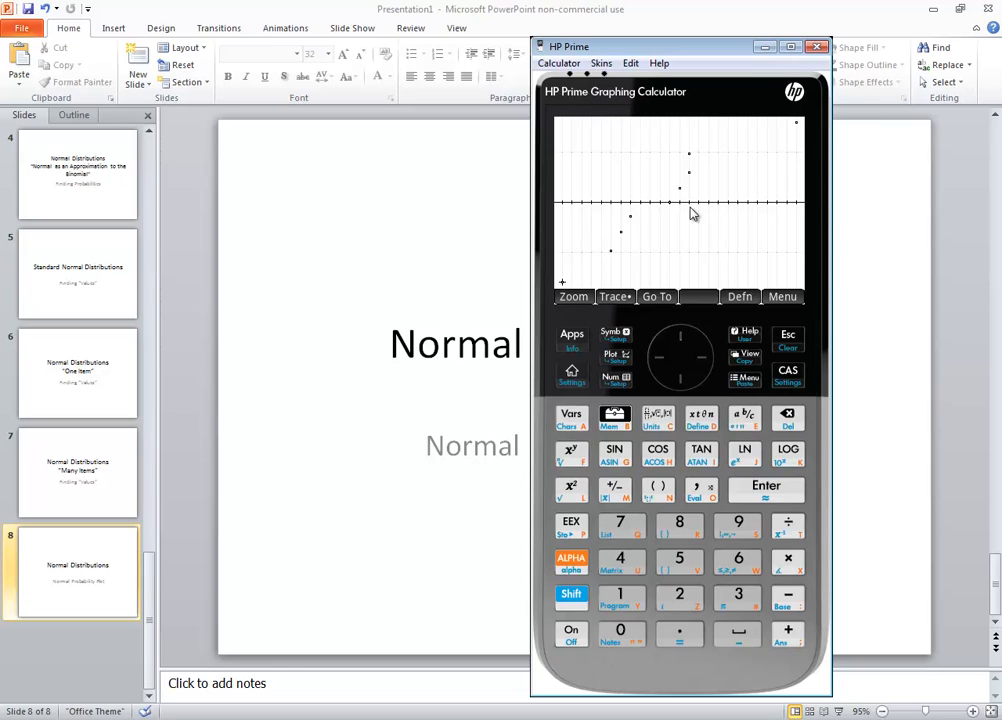
mouse_move(684, 260)
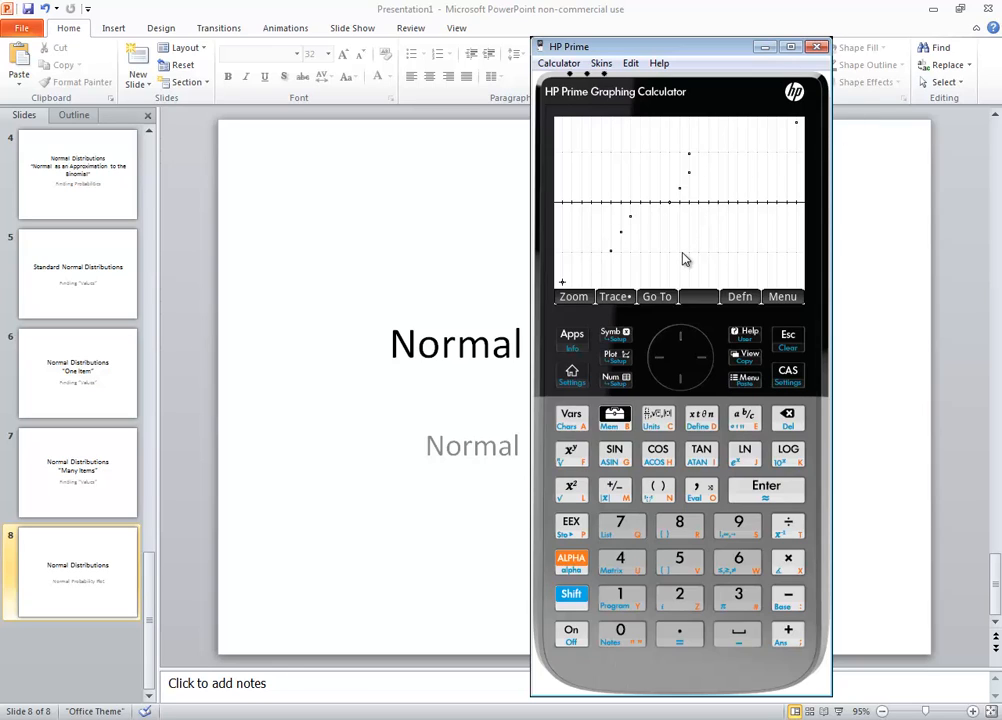
mouse_move(678, 260)
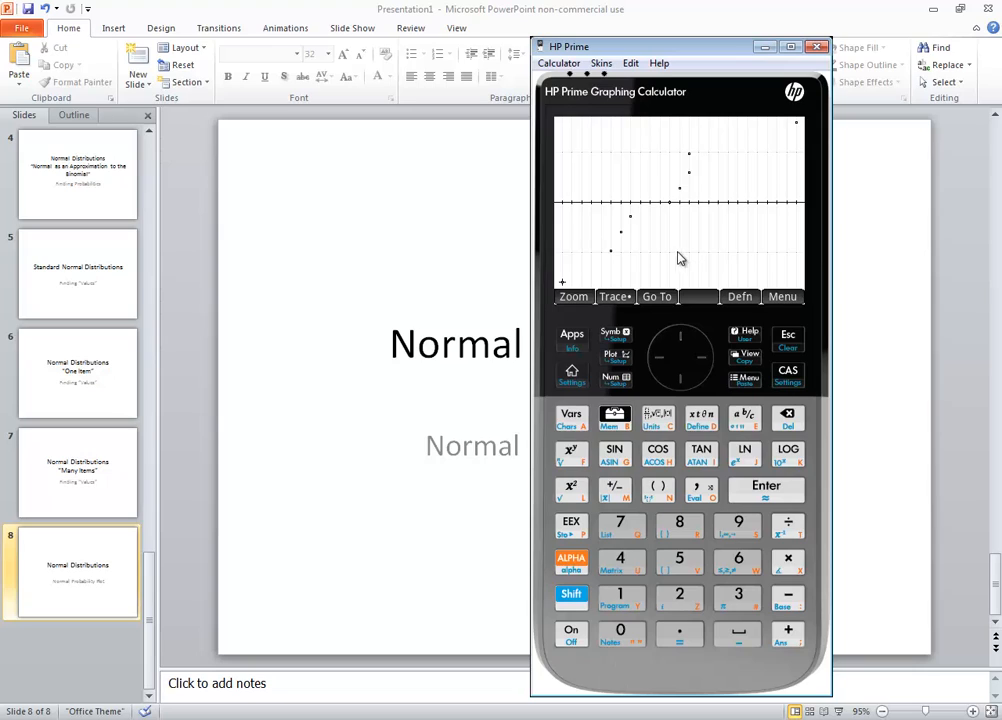
mouse_move(676, 268)
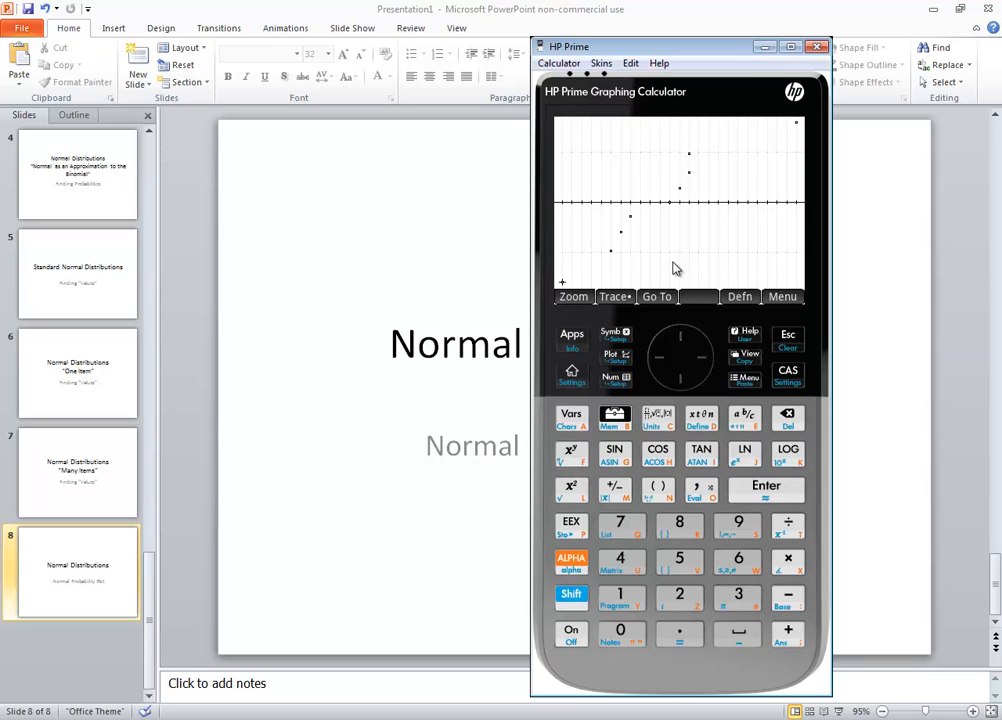
mouse_move(676, 262)
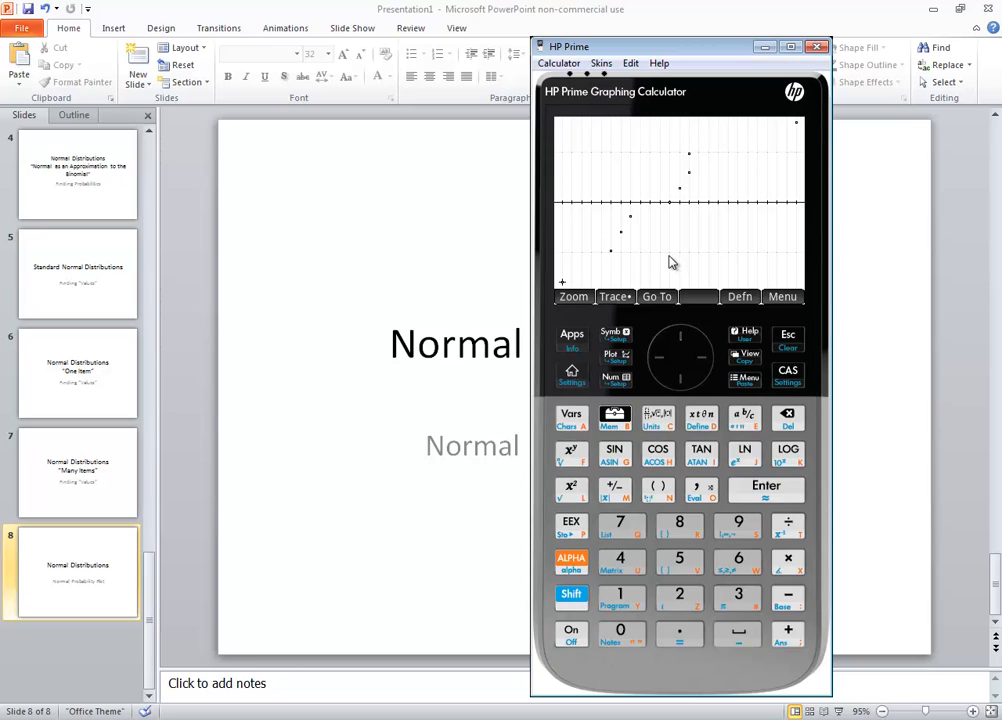
mouse_move(616, 296)
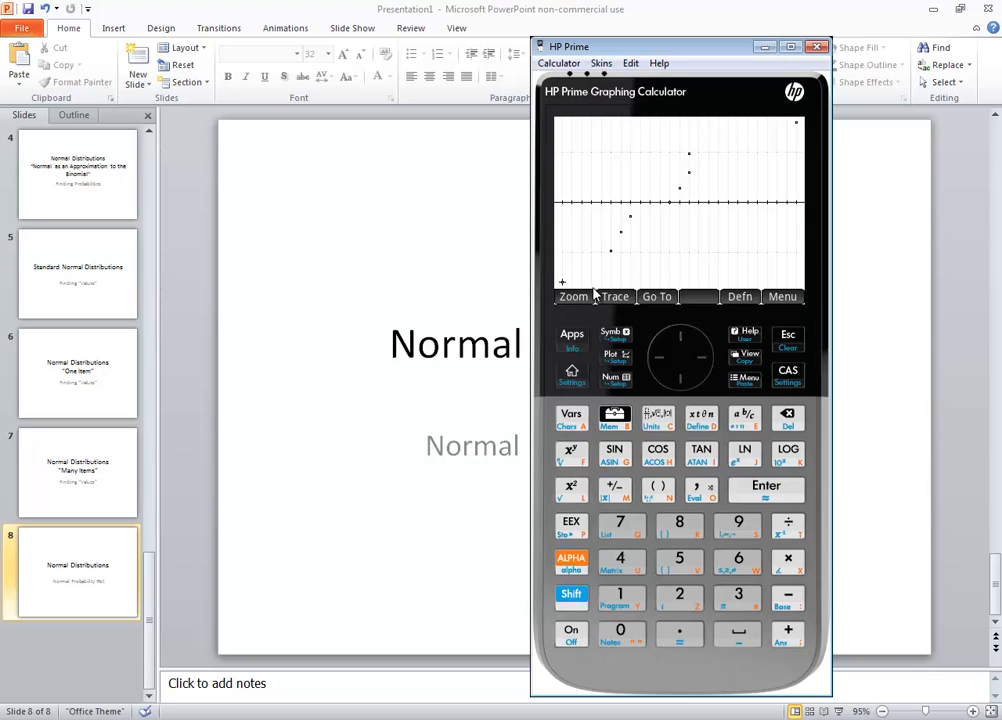
left_click(572, 296)
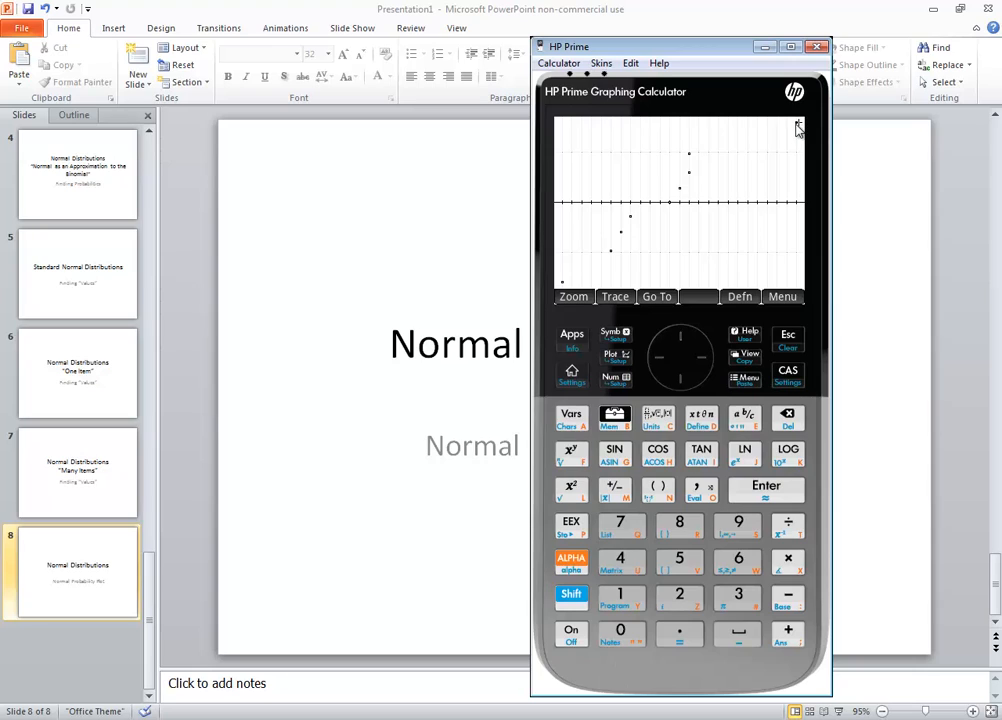
mouse_move(640, 238)
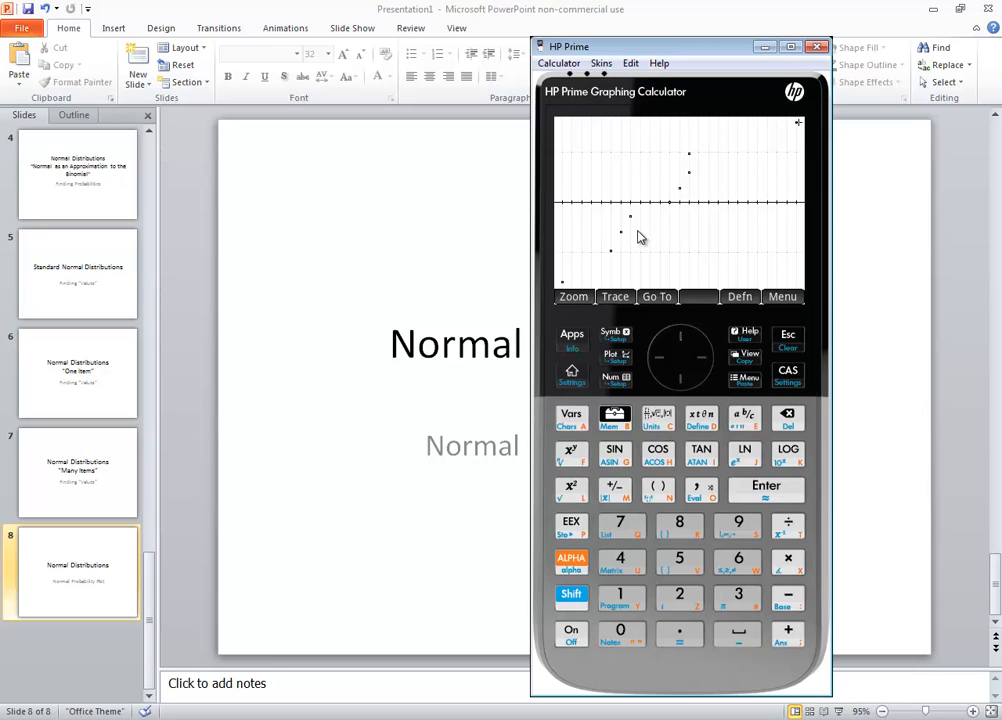
mouse_move(630, 250)
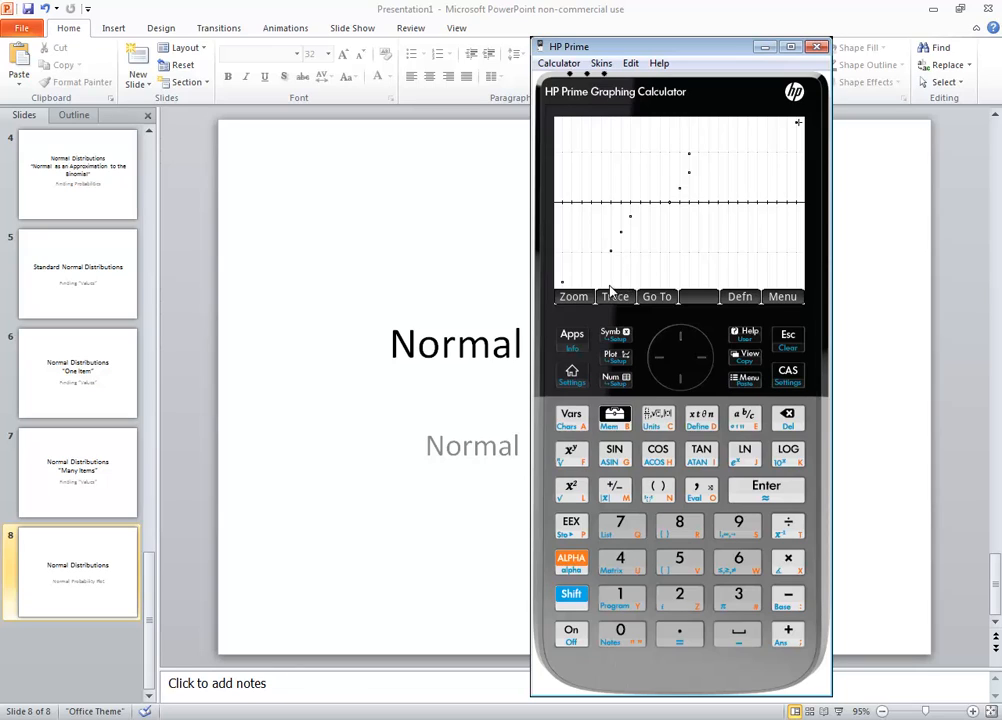
mouse_move(630, 228)
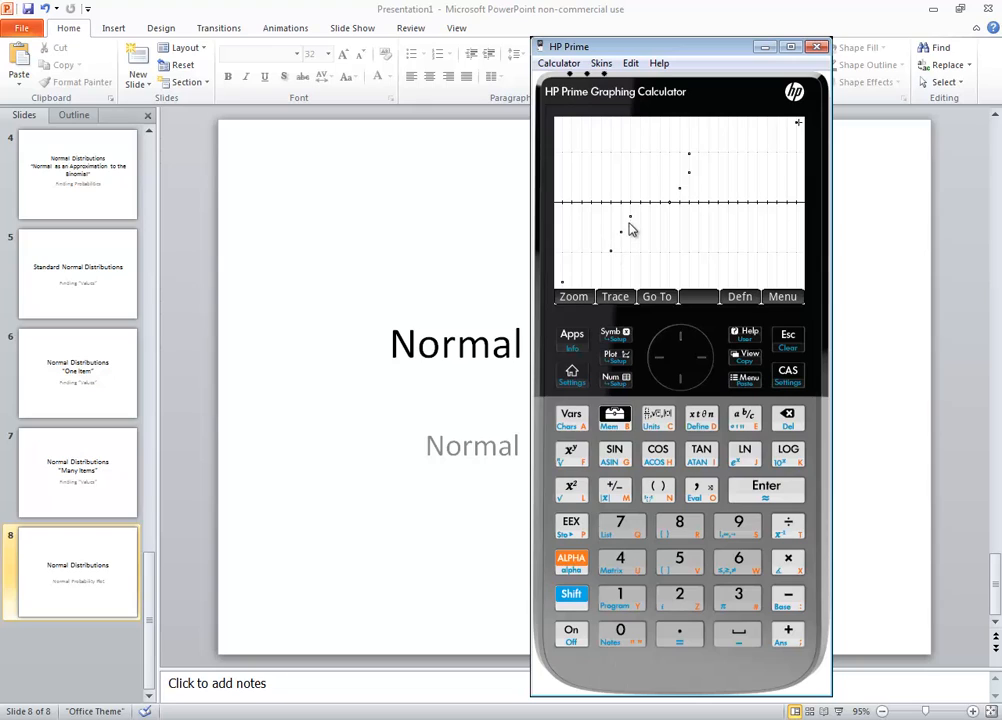
mouse_move(696, 164)
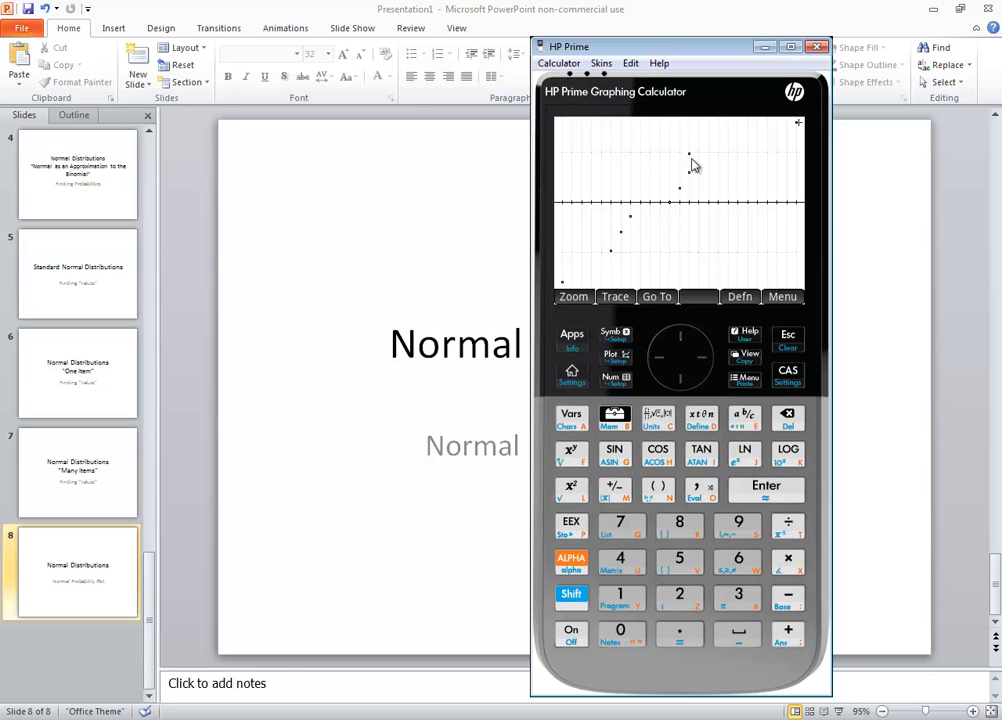
mouse_move(772, 180)
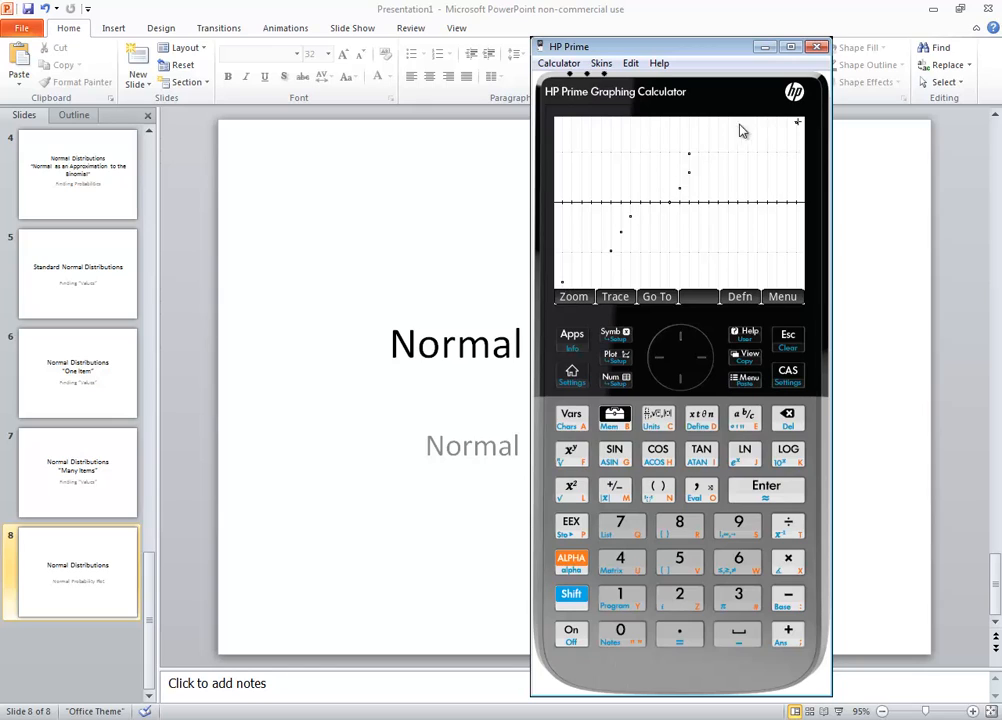
mouse_move(624, 252)
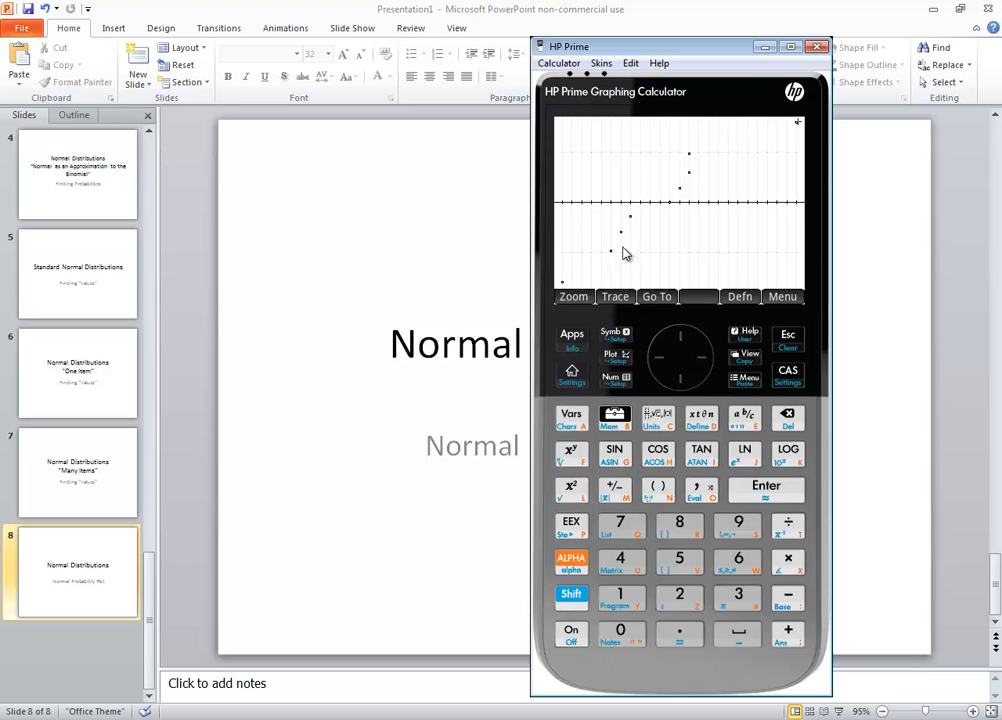
mouse_move(616, 282)
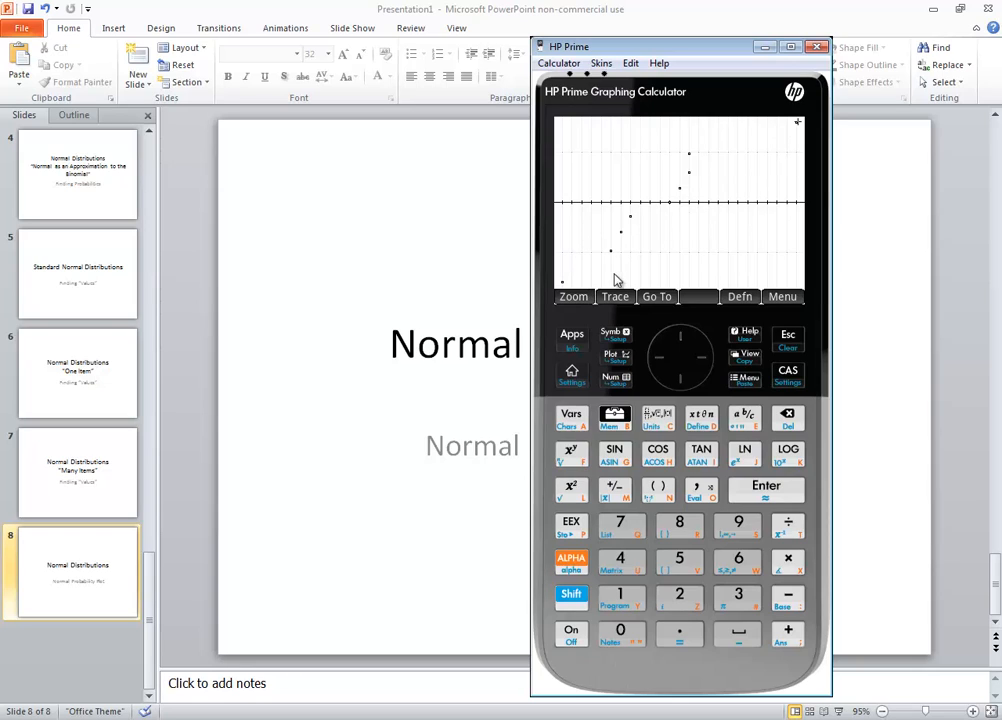
mouse_move(576, 242)
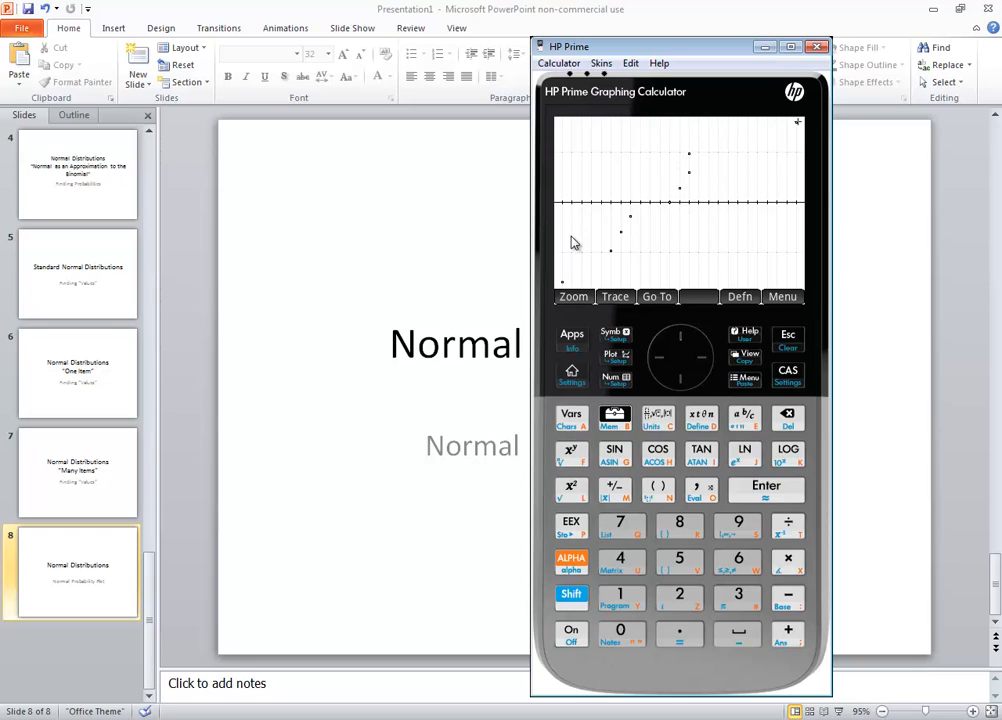
mouse_move(758, 114)
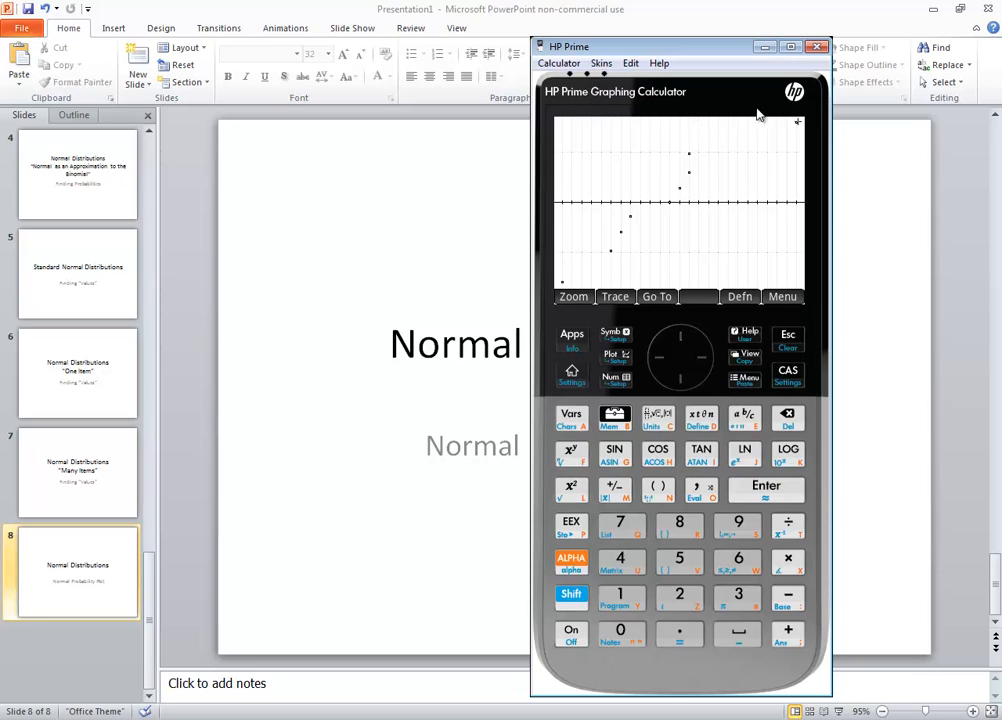
mouse_move(792, 156)
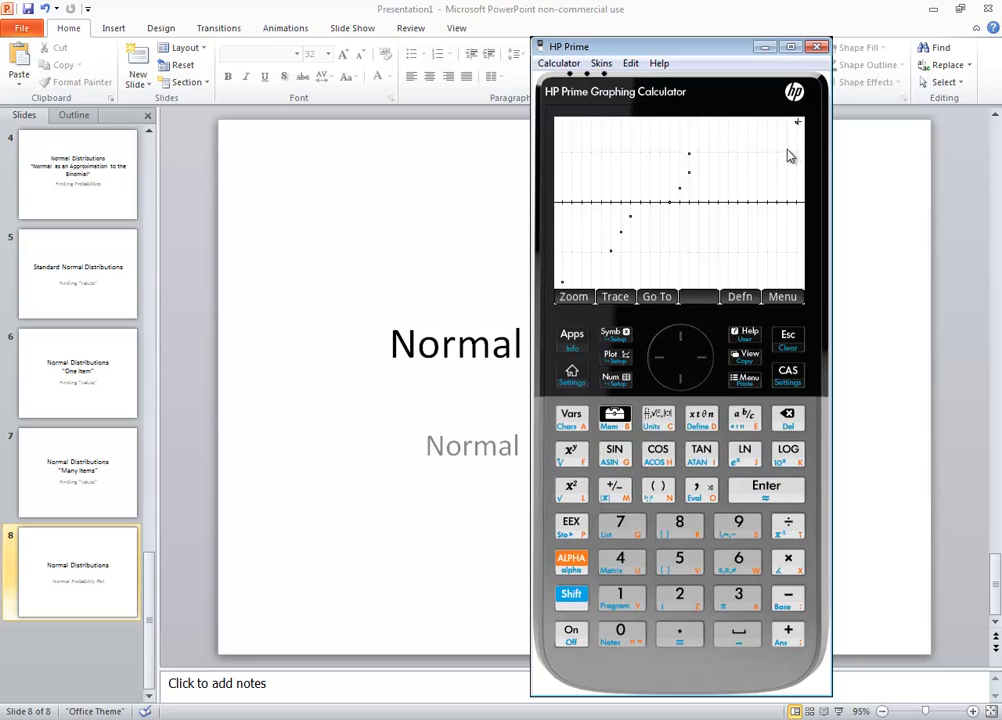
mouse_move(798, 130)
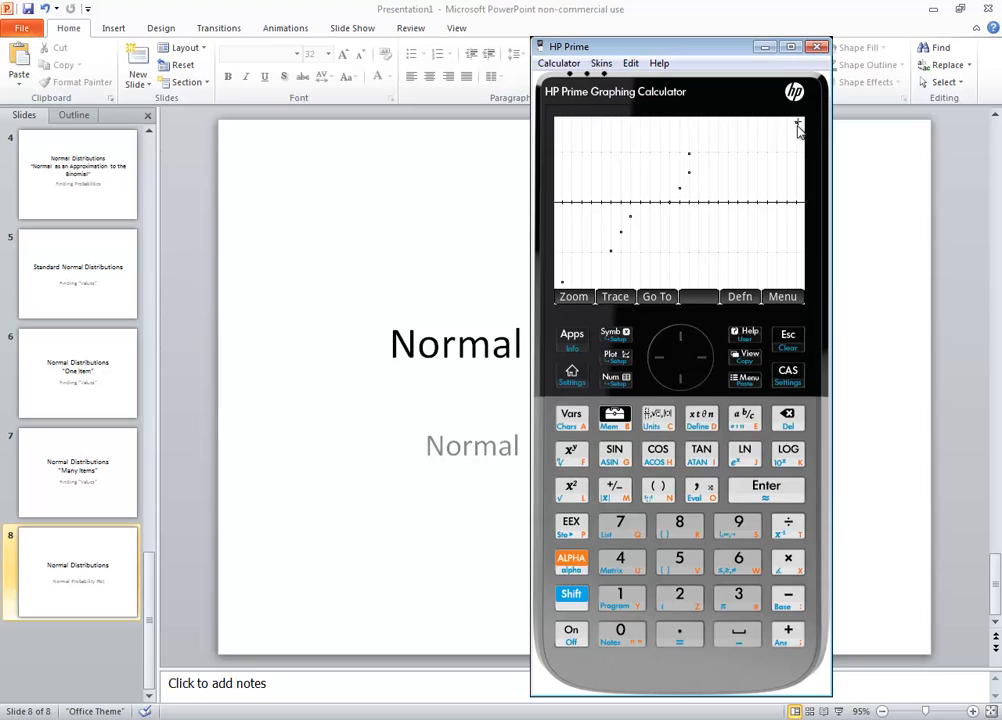
mouse_move(806, 304)
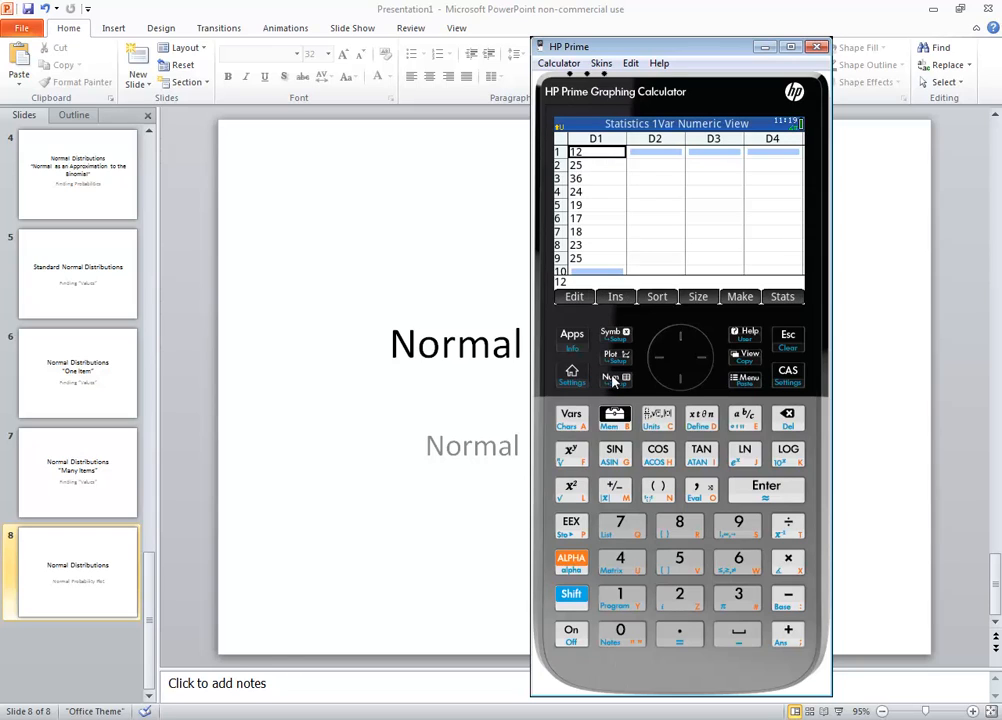
mouse_move(684, 236)
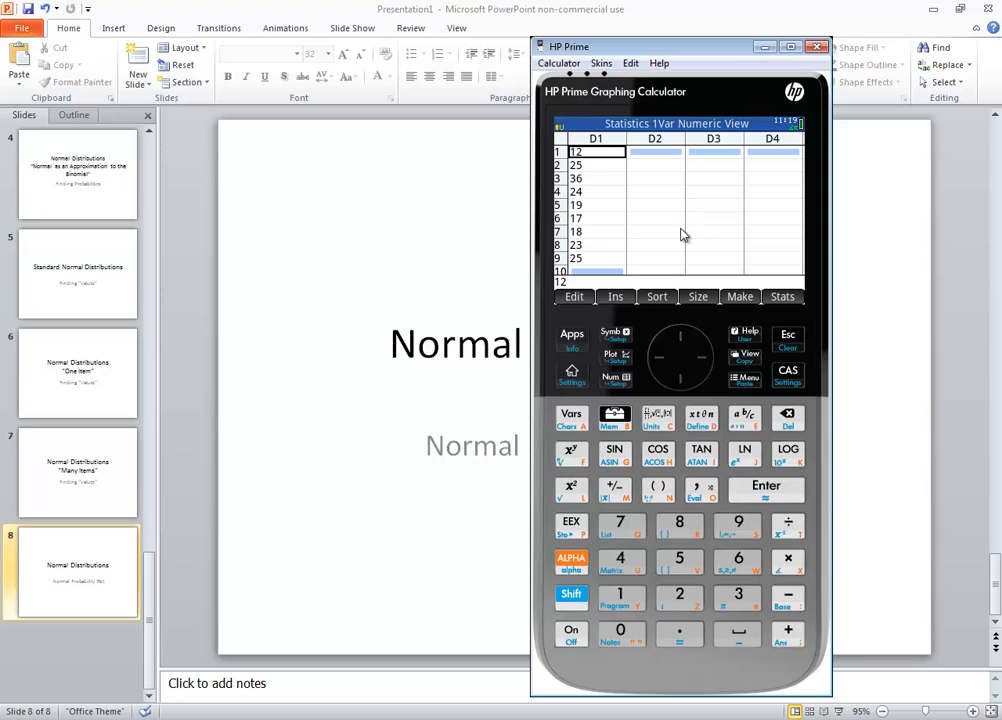